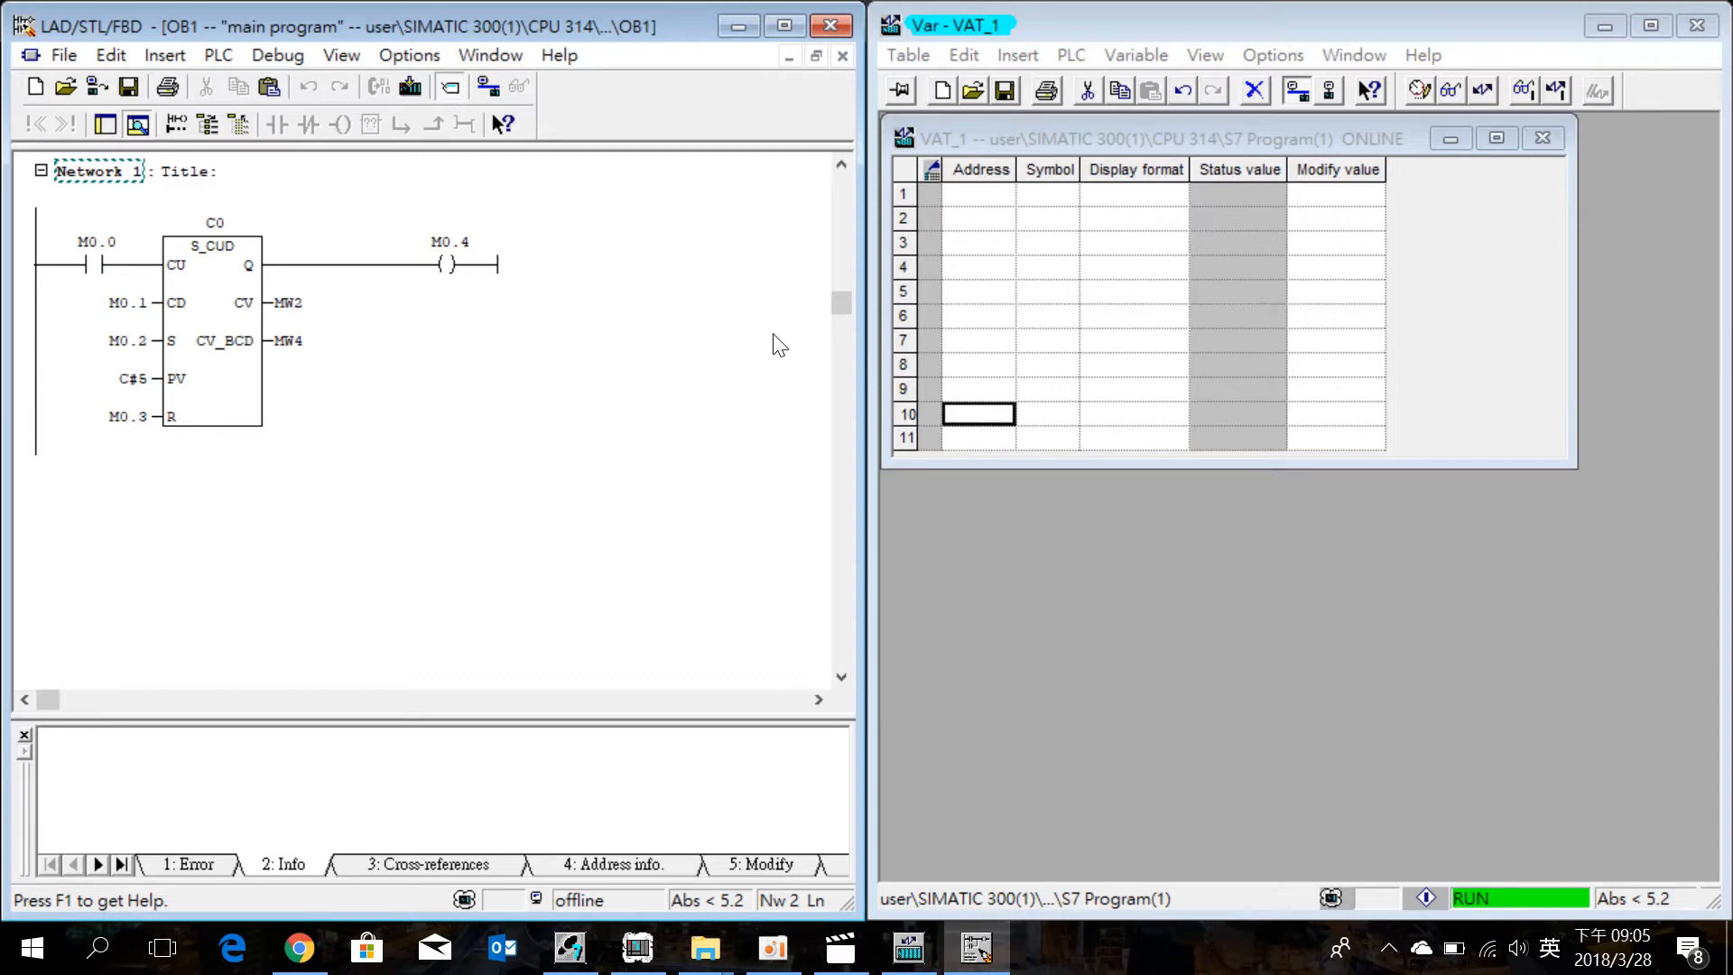
Insert Network 2 after Network 1 and enter the STL load instruction for MW20
right_click(99, 171)
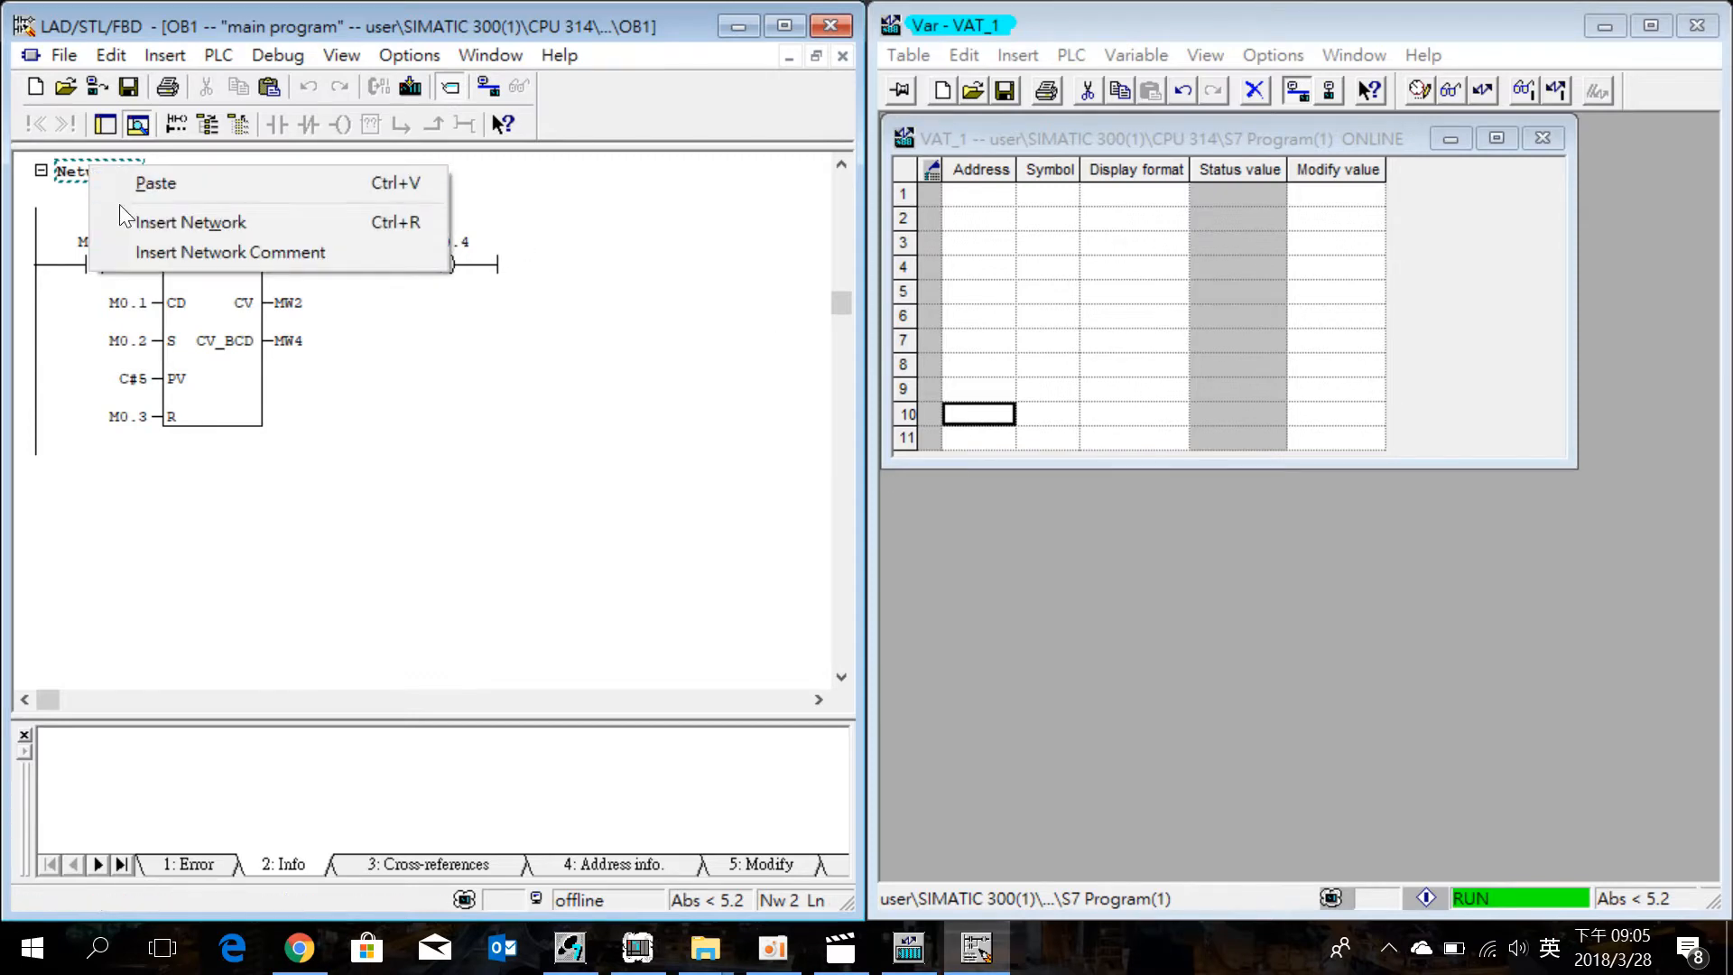
left_click(193, 222)
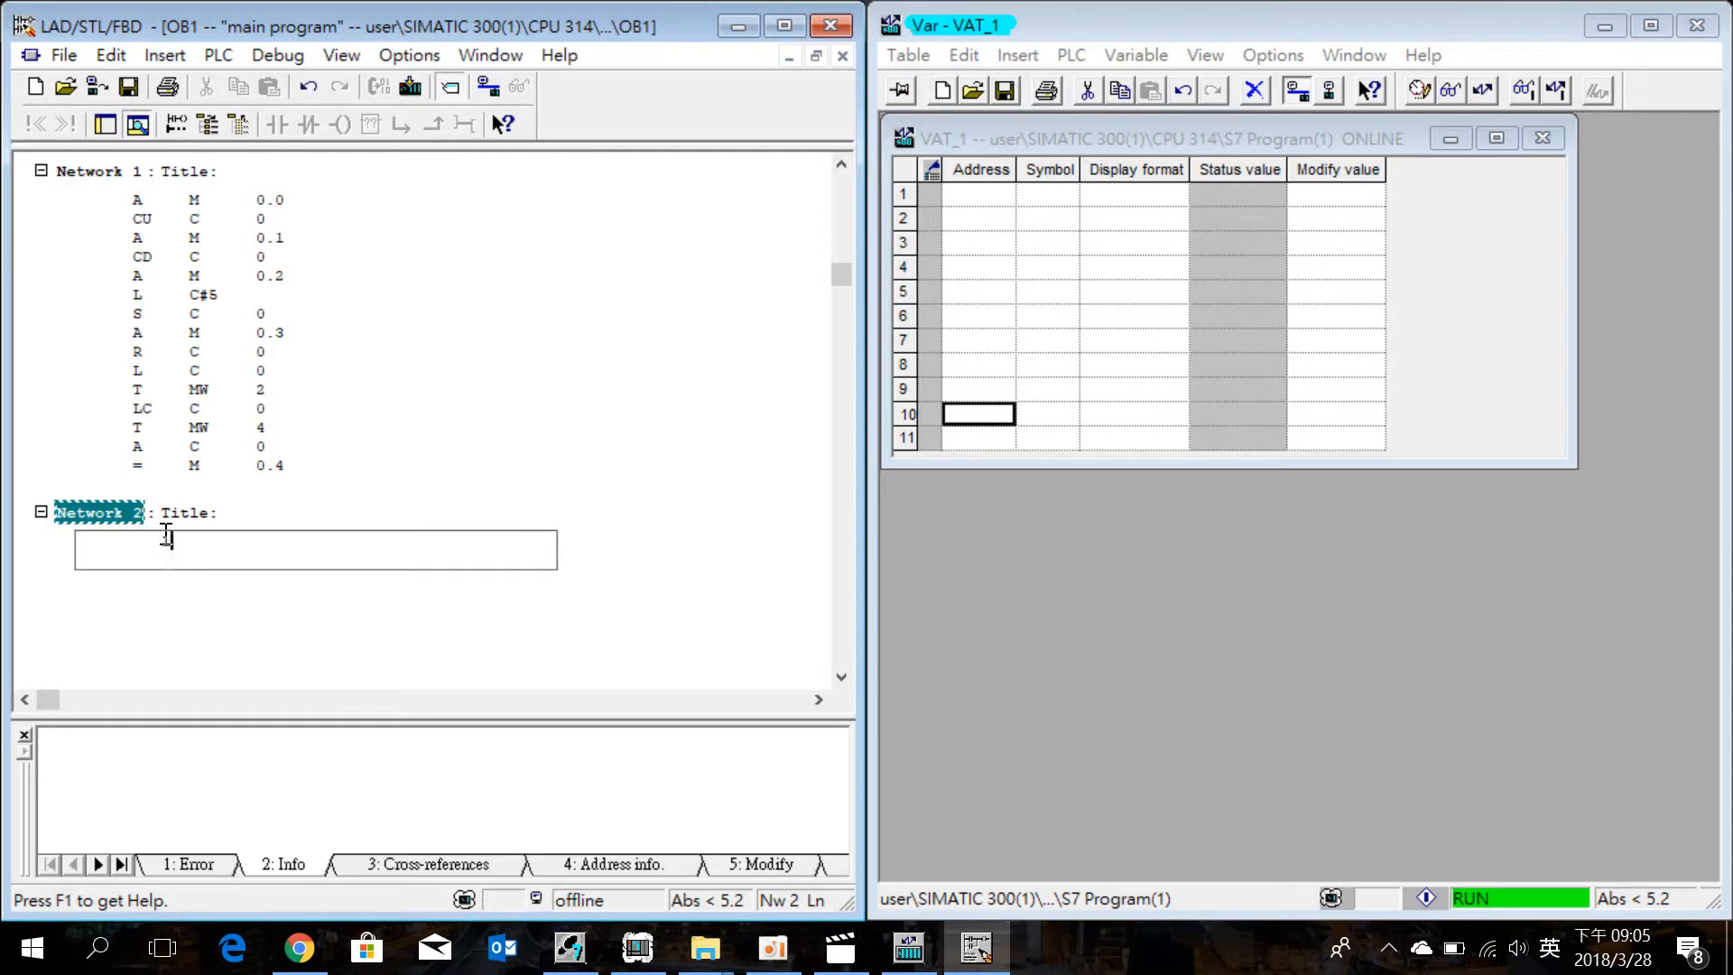
type("mw20")
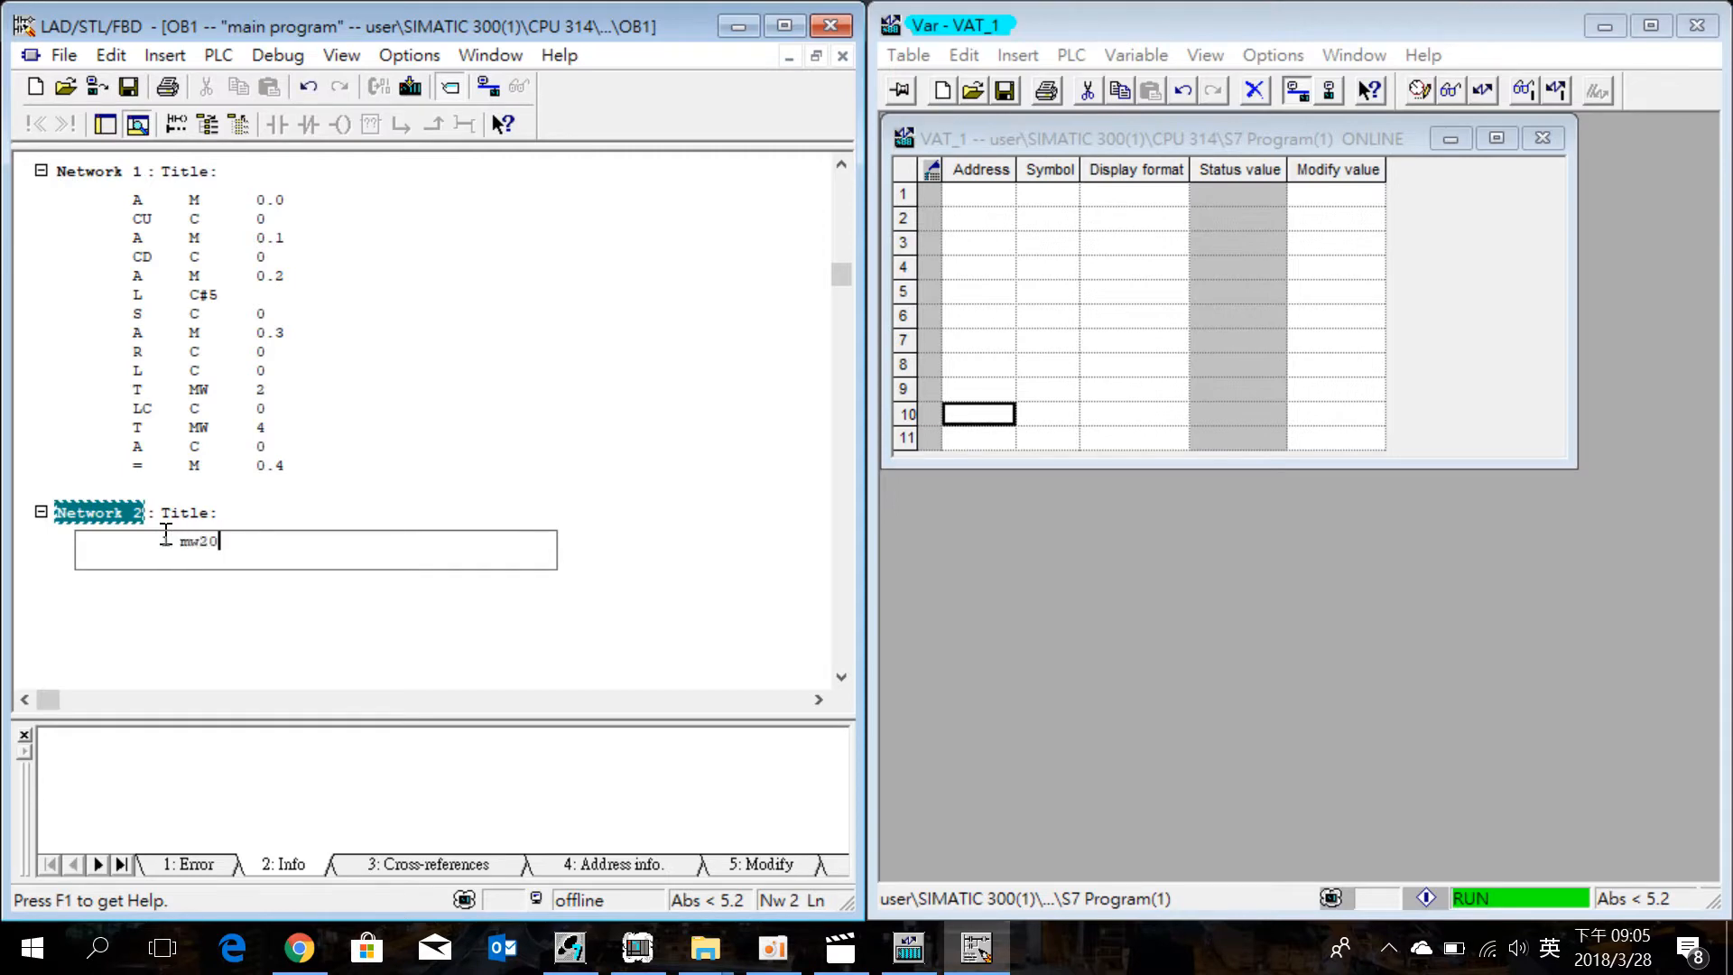
key("Return")
type("T MW 30")
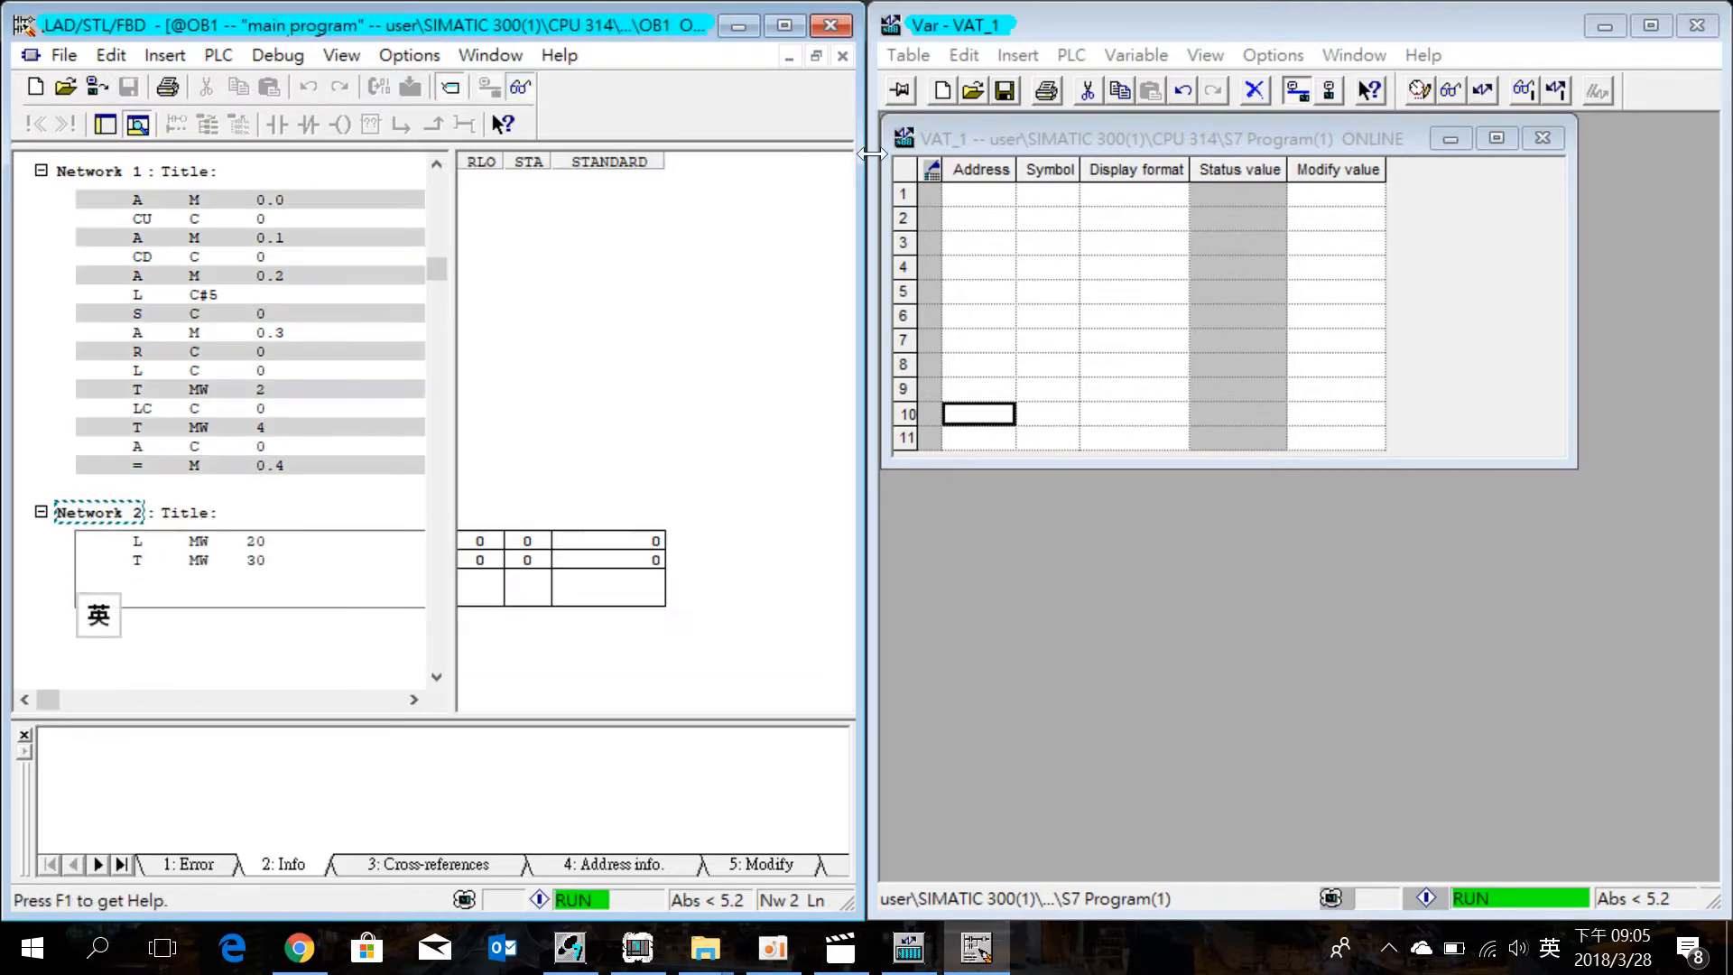
Enter addresses M20.0 through M20.3 in rows 1–4 of VAT_1
left_click(976, 193)
type("m")
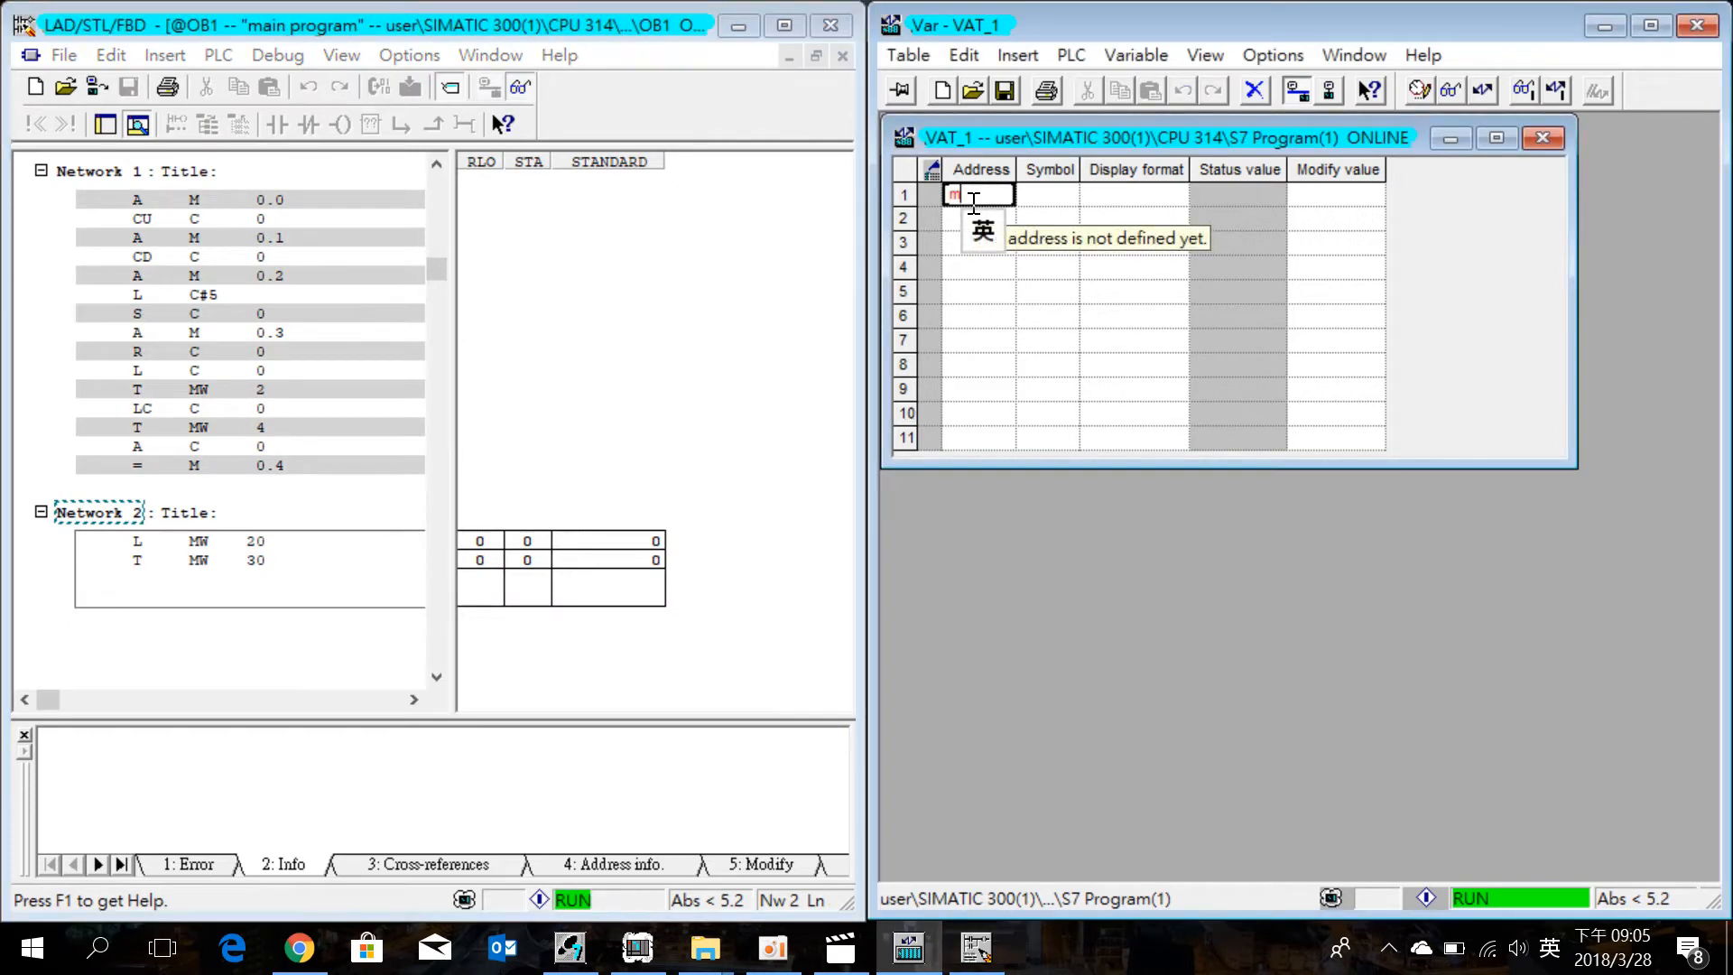
type("w20")
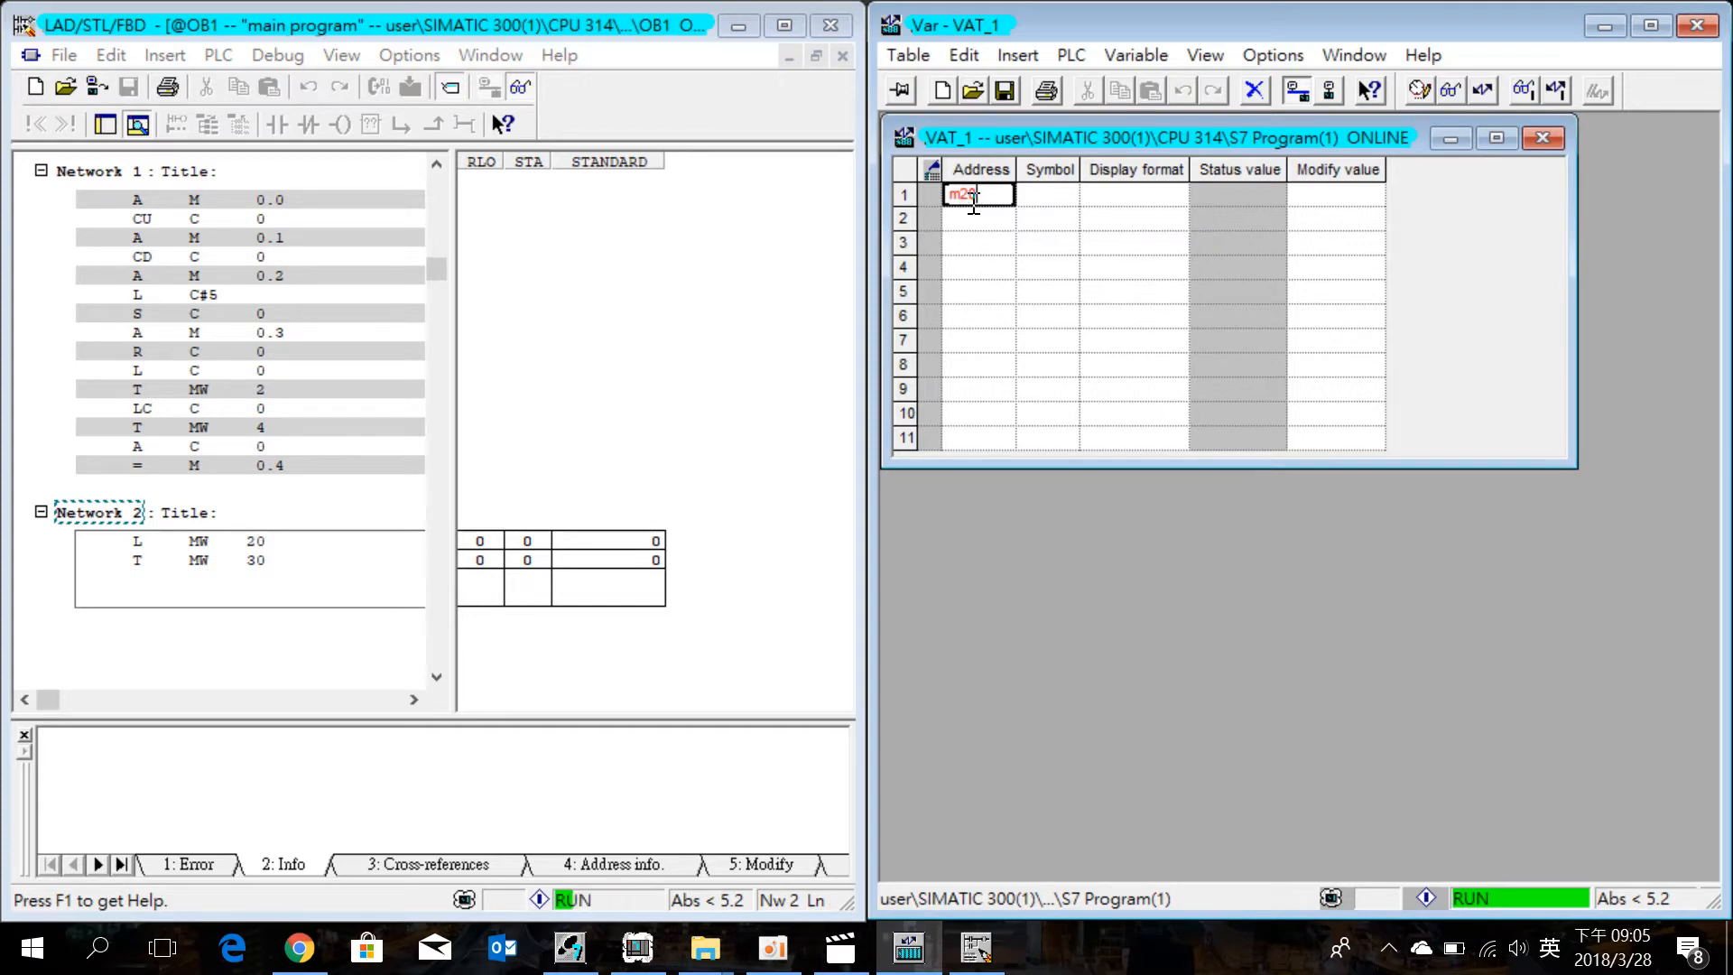
key("Return")
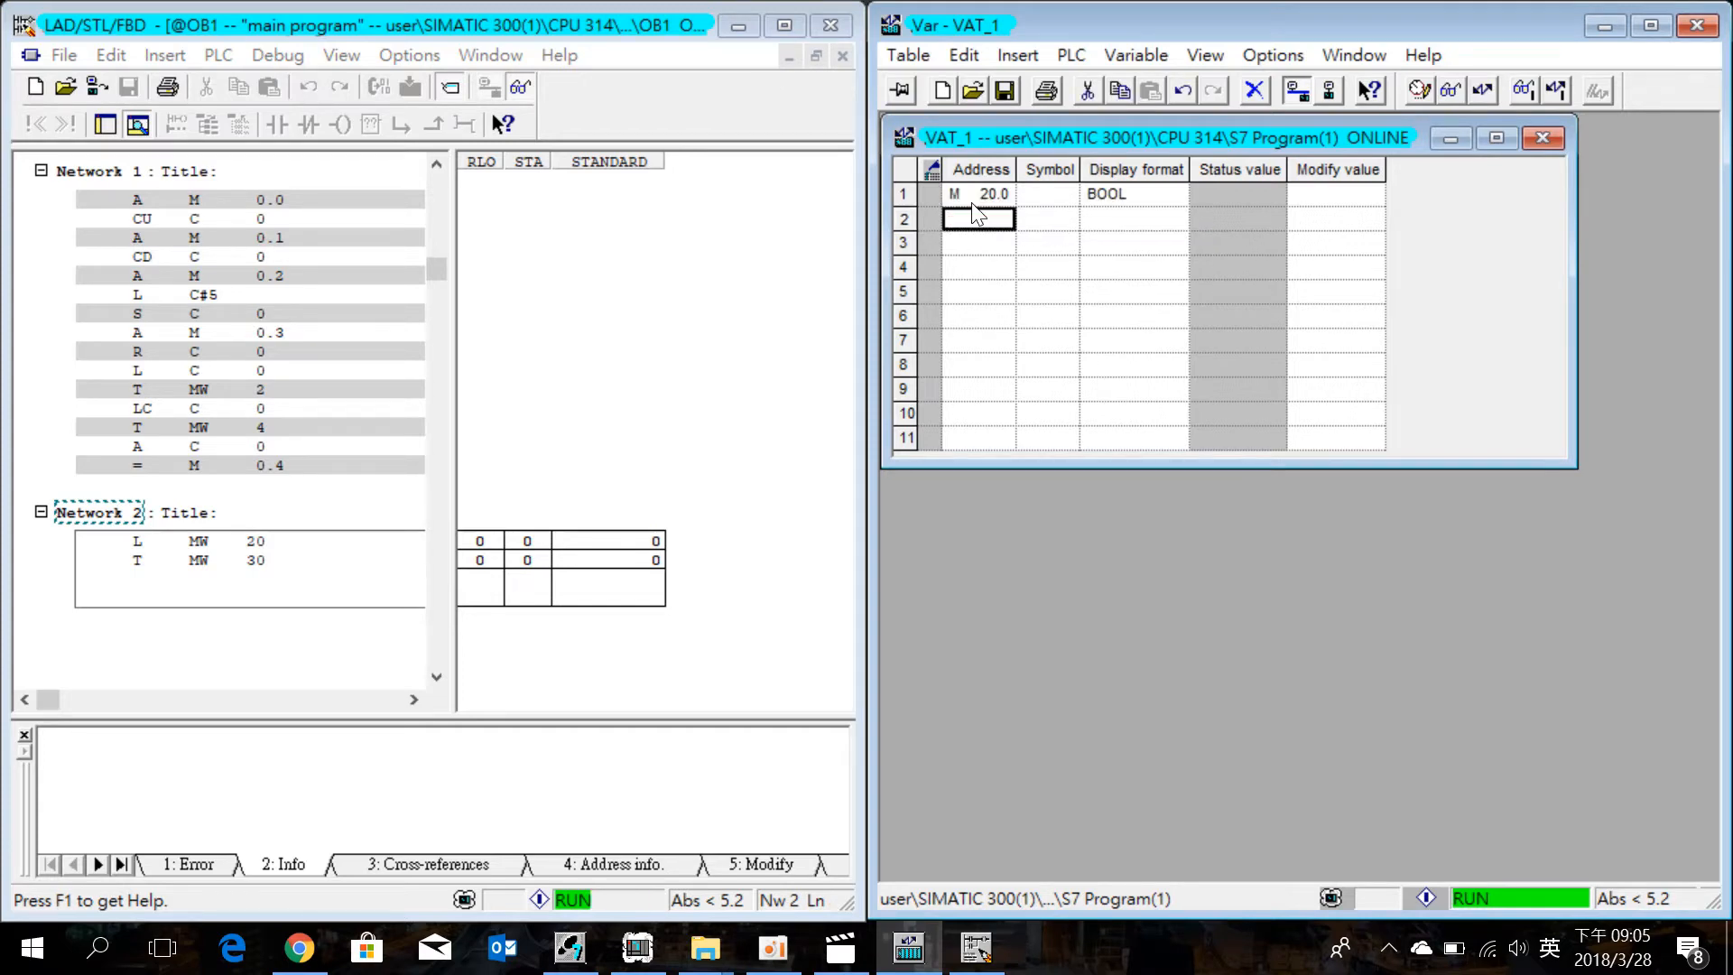
type("m2")
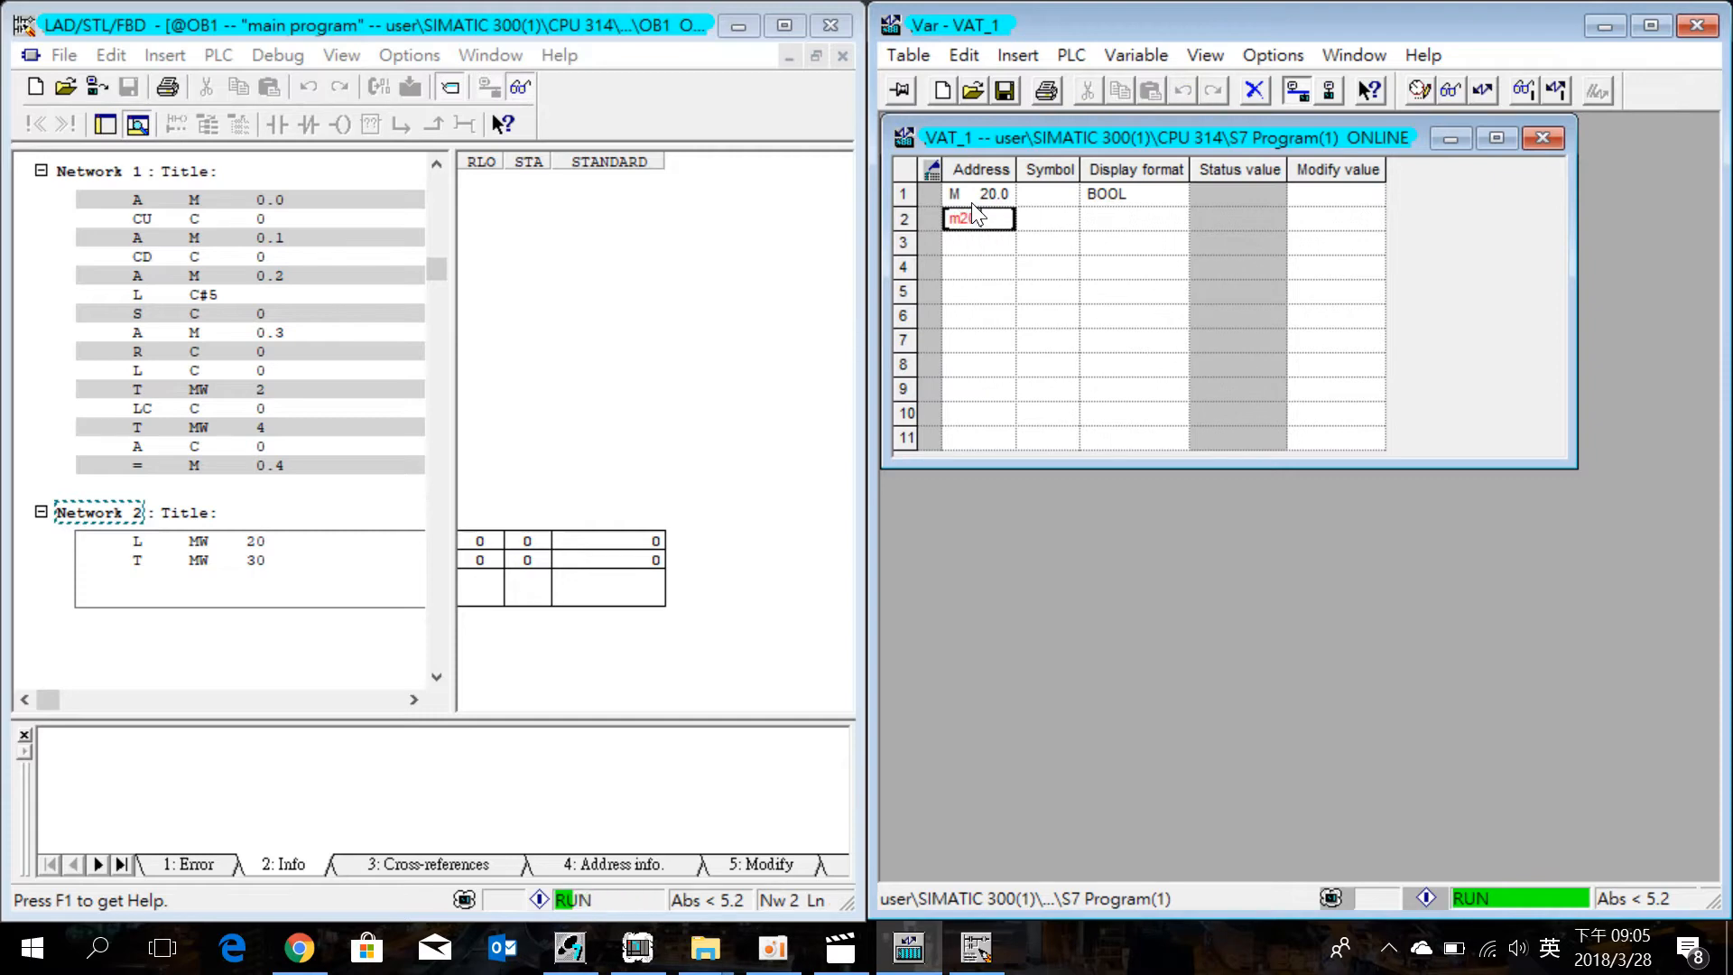
key("Return")
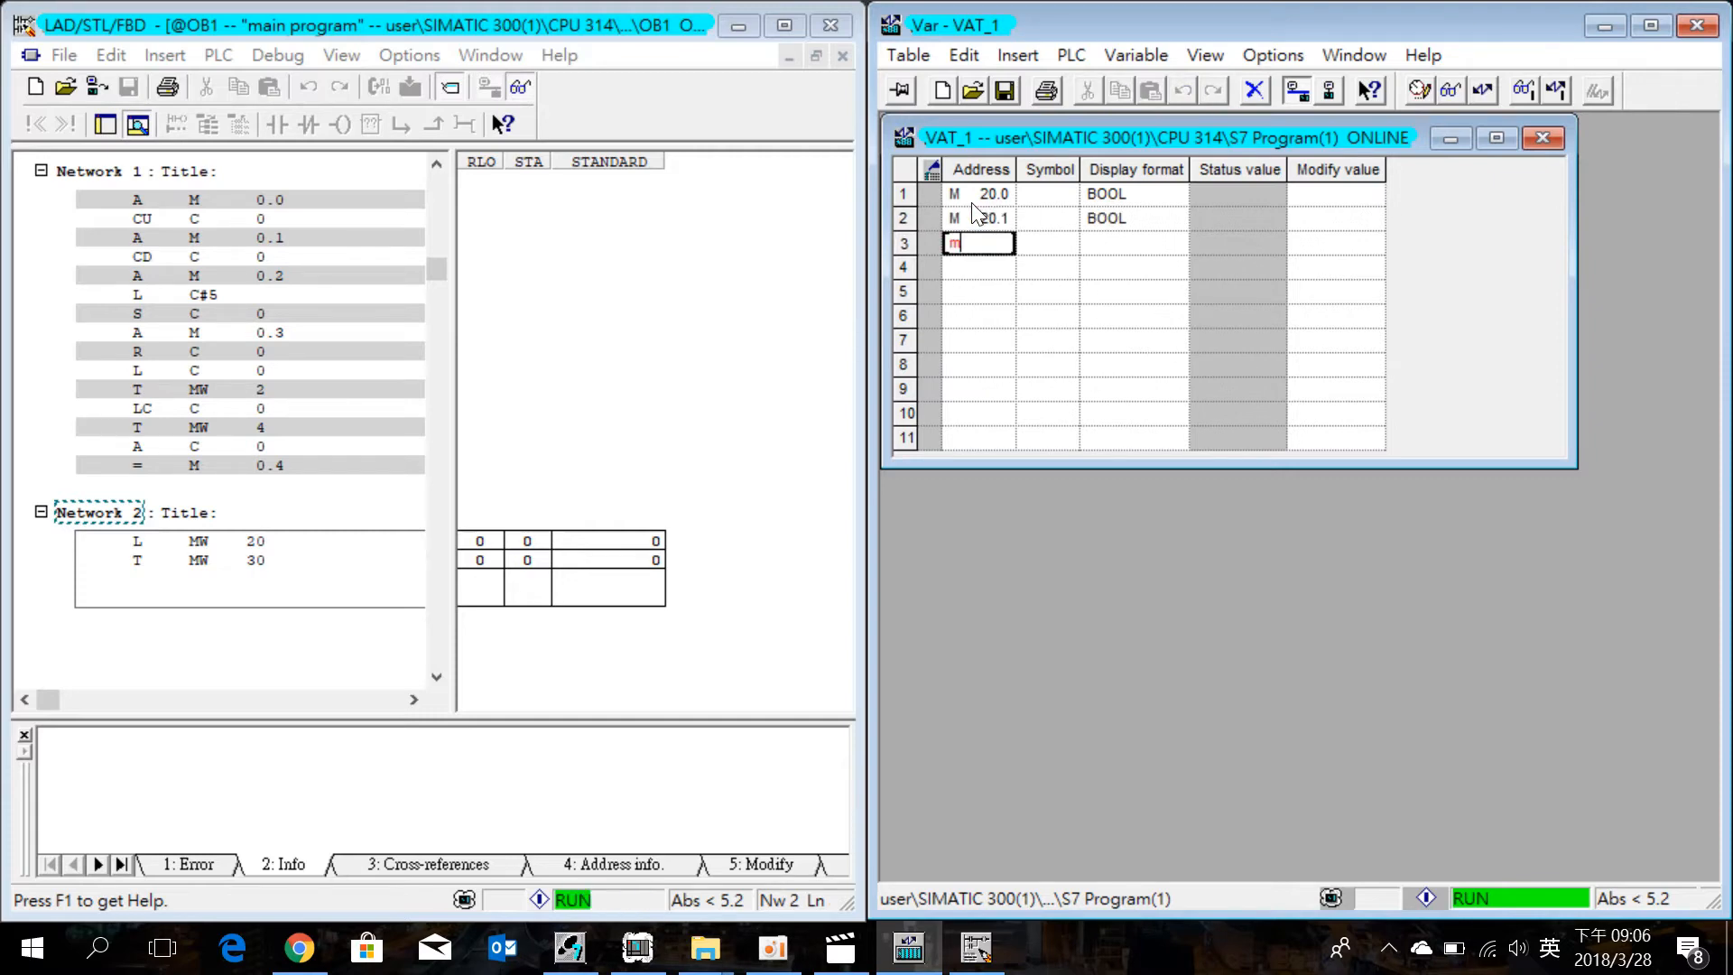
type("20.2")
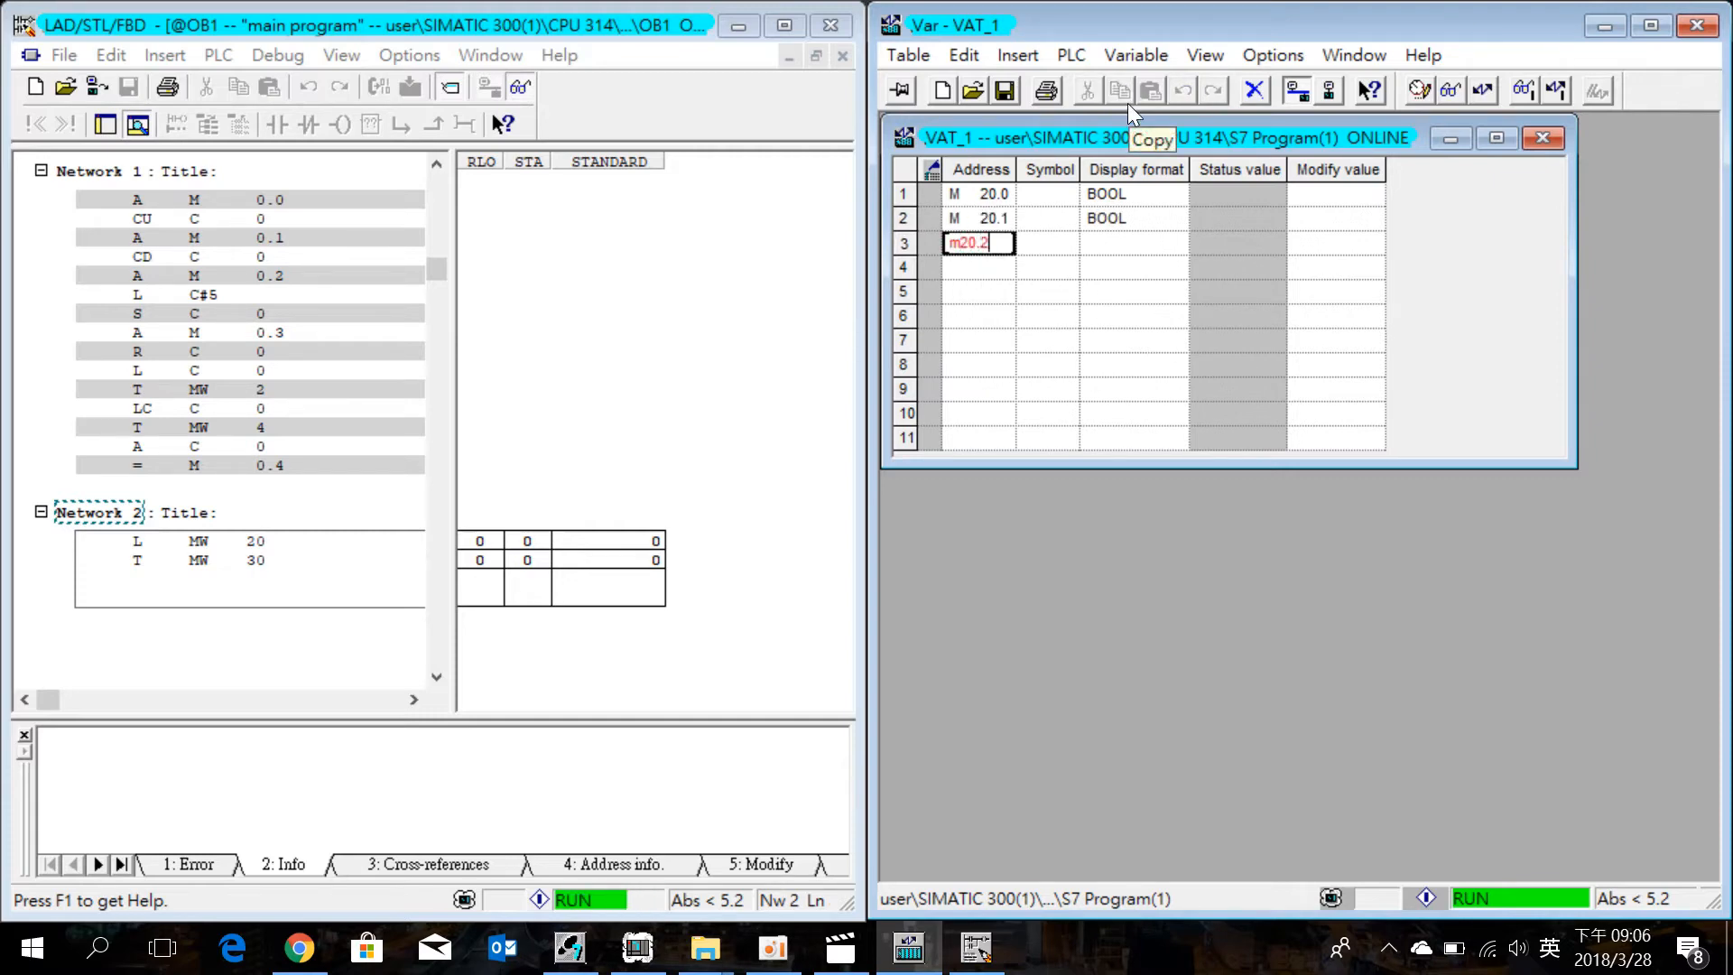
key("Return")
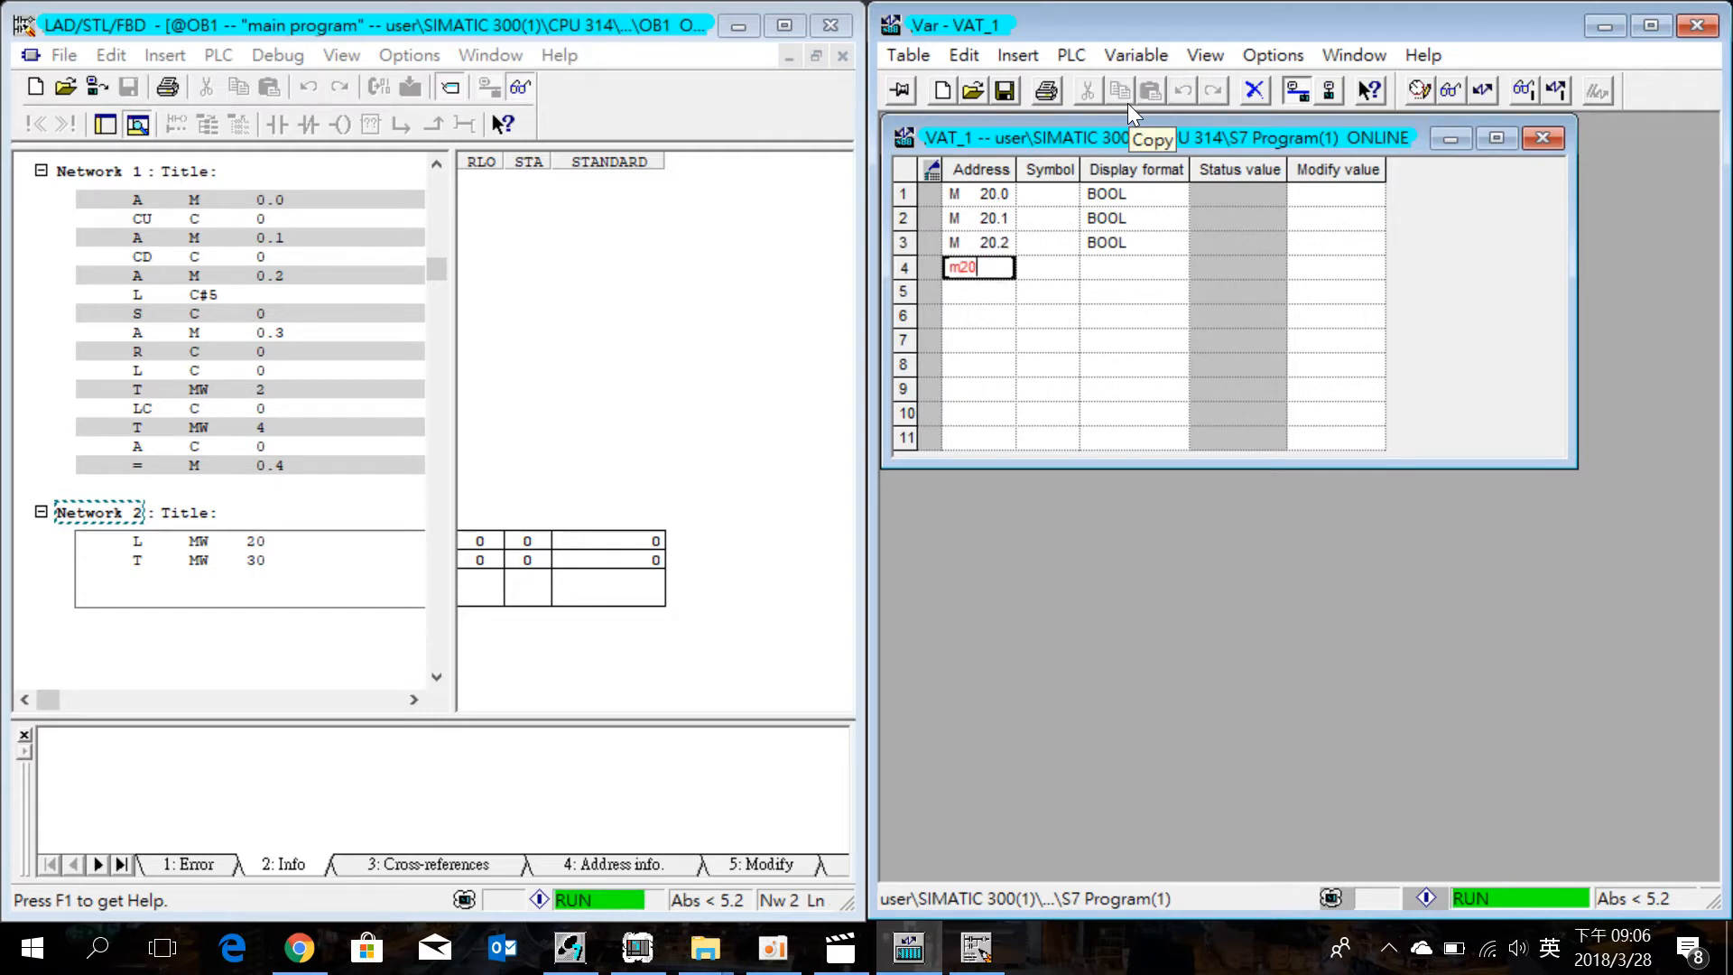
key("Return")
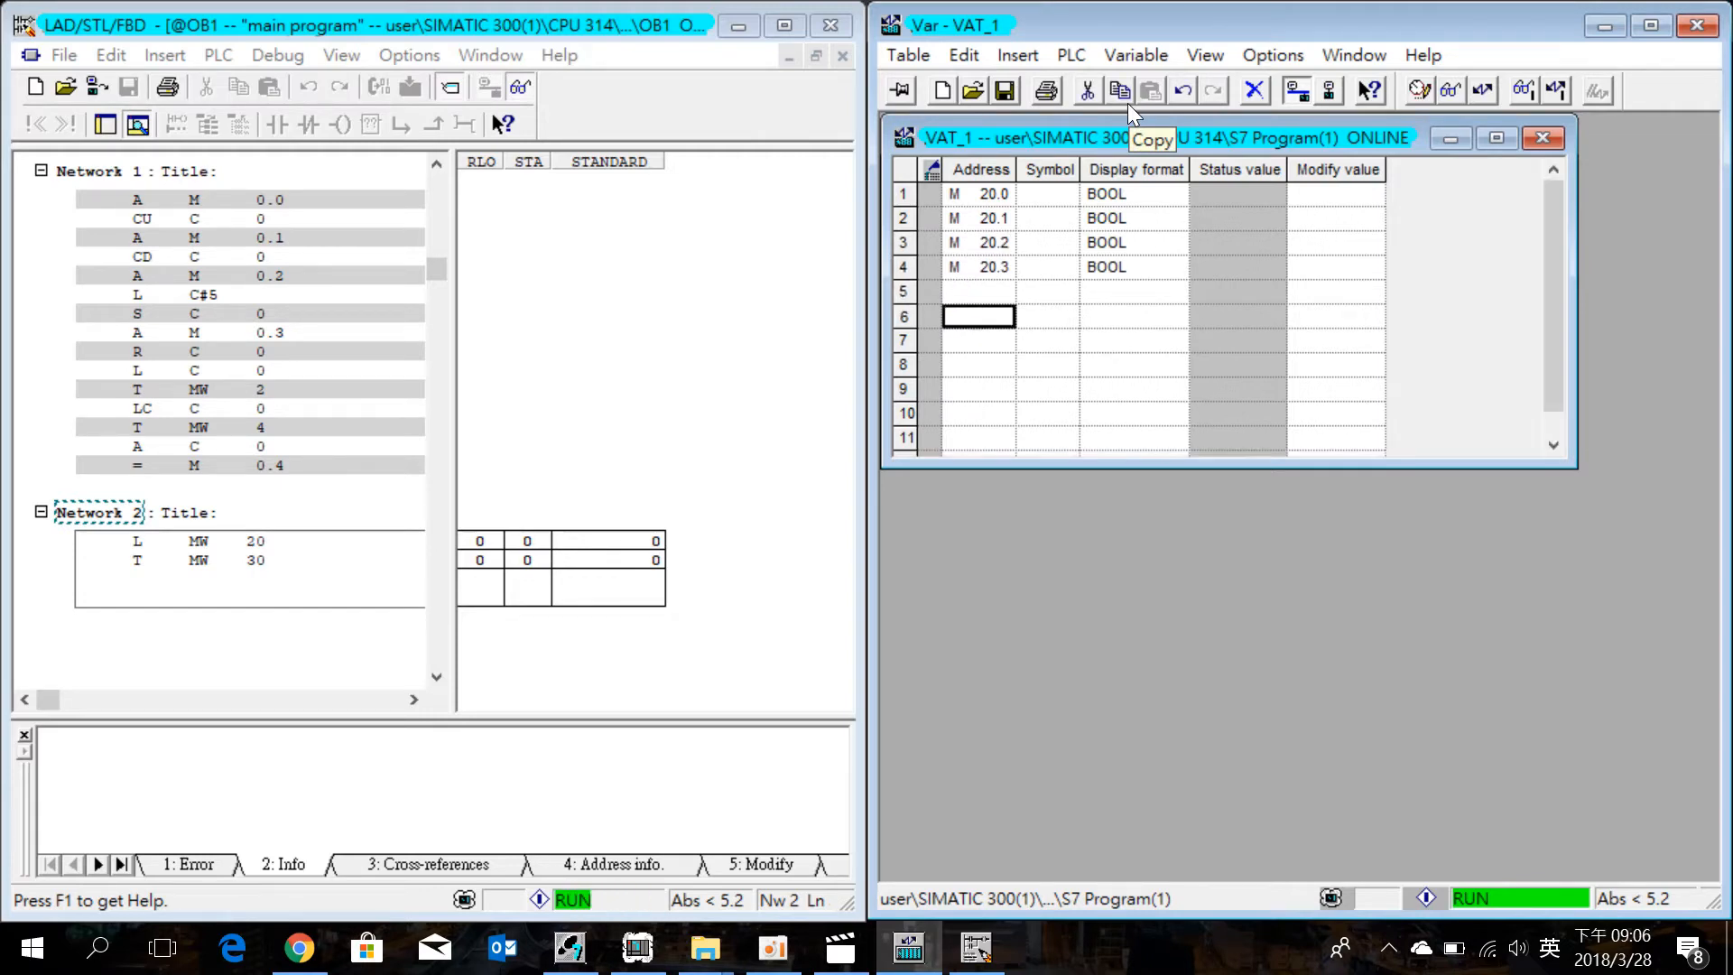
Enter M30.0 through M30.3 in rows 6–9 and start live monitoring
type("m")
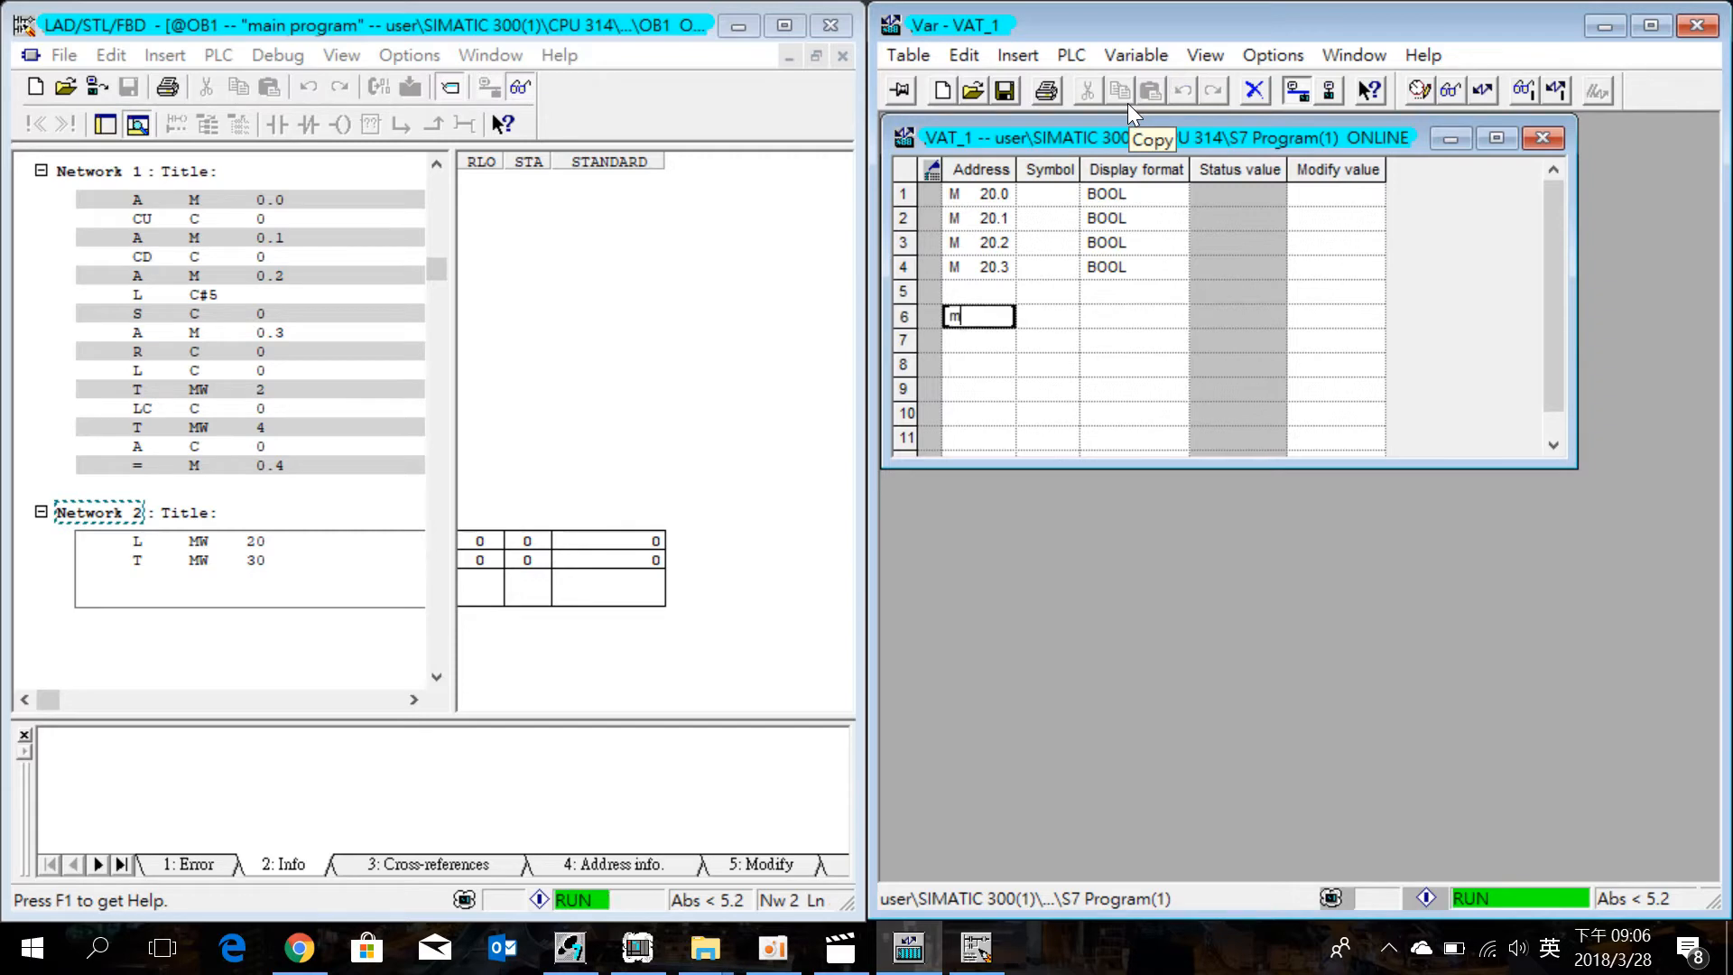
key("Return")
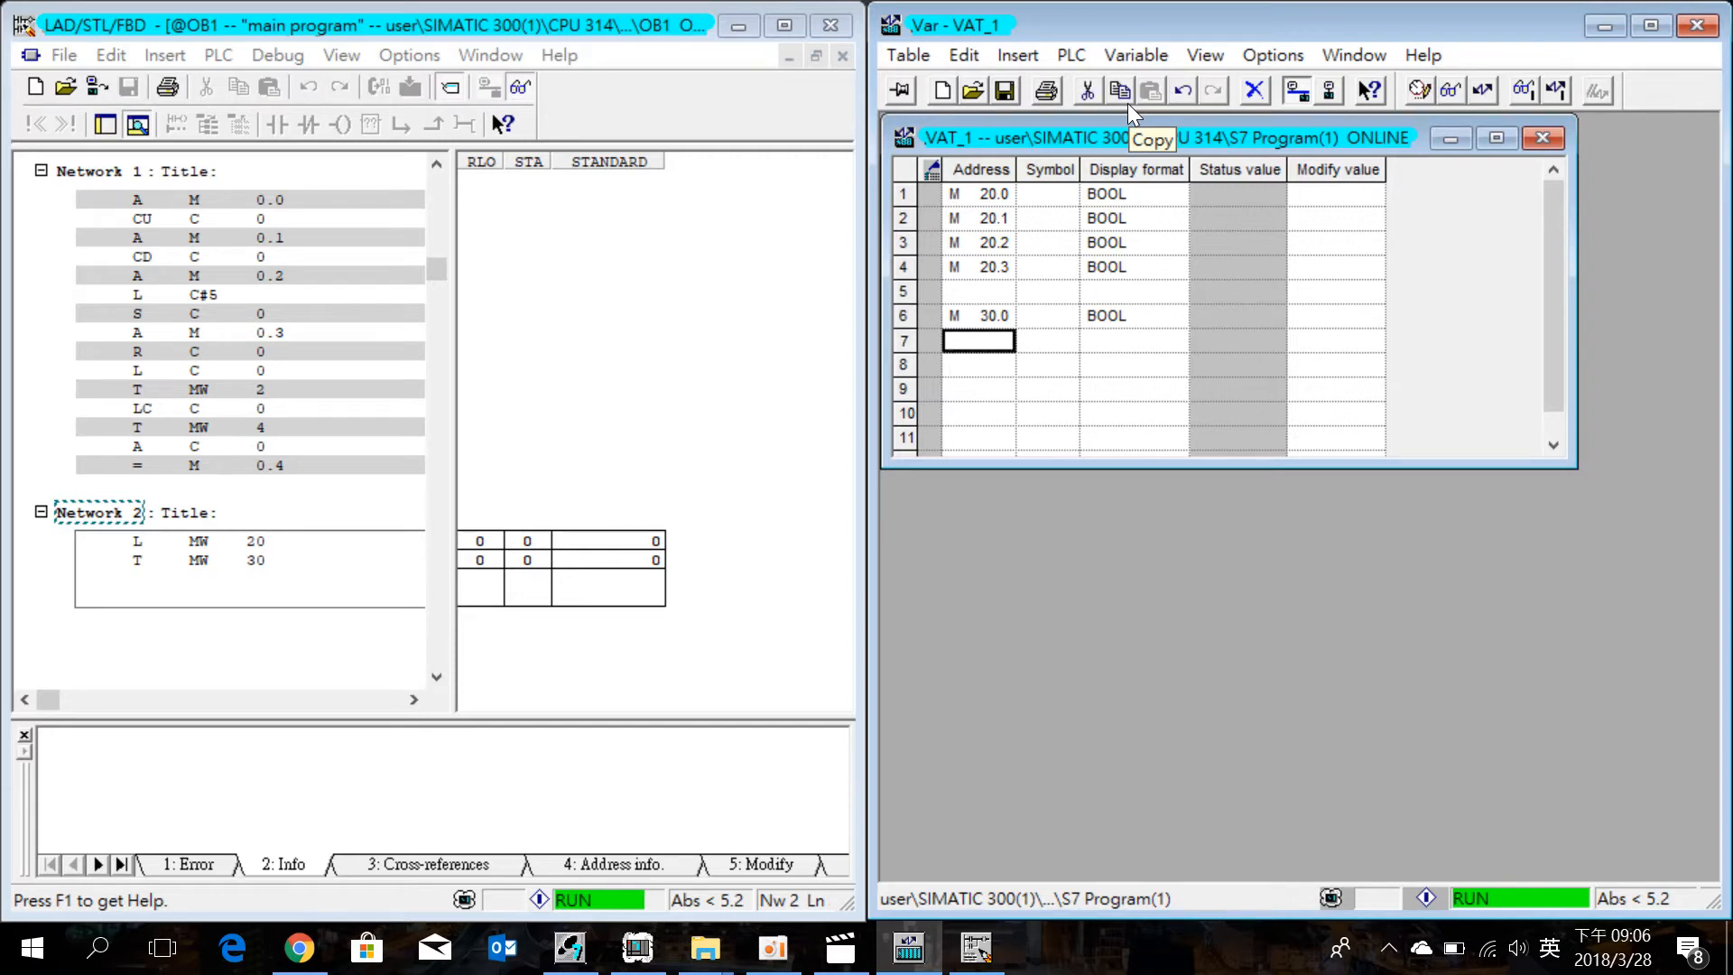
type("m20")
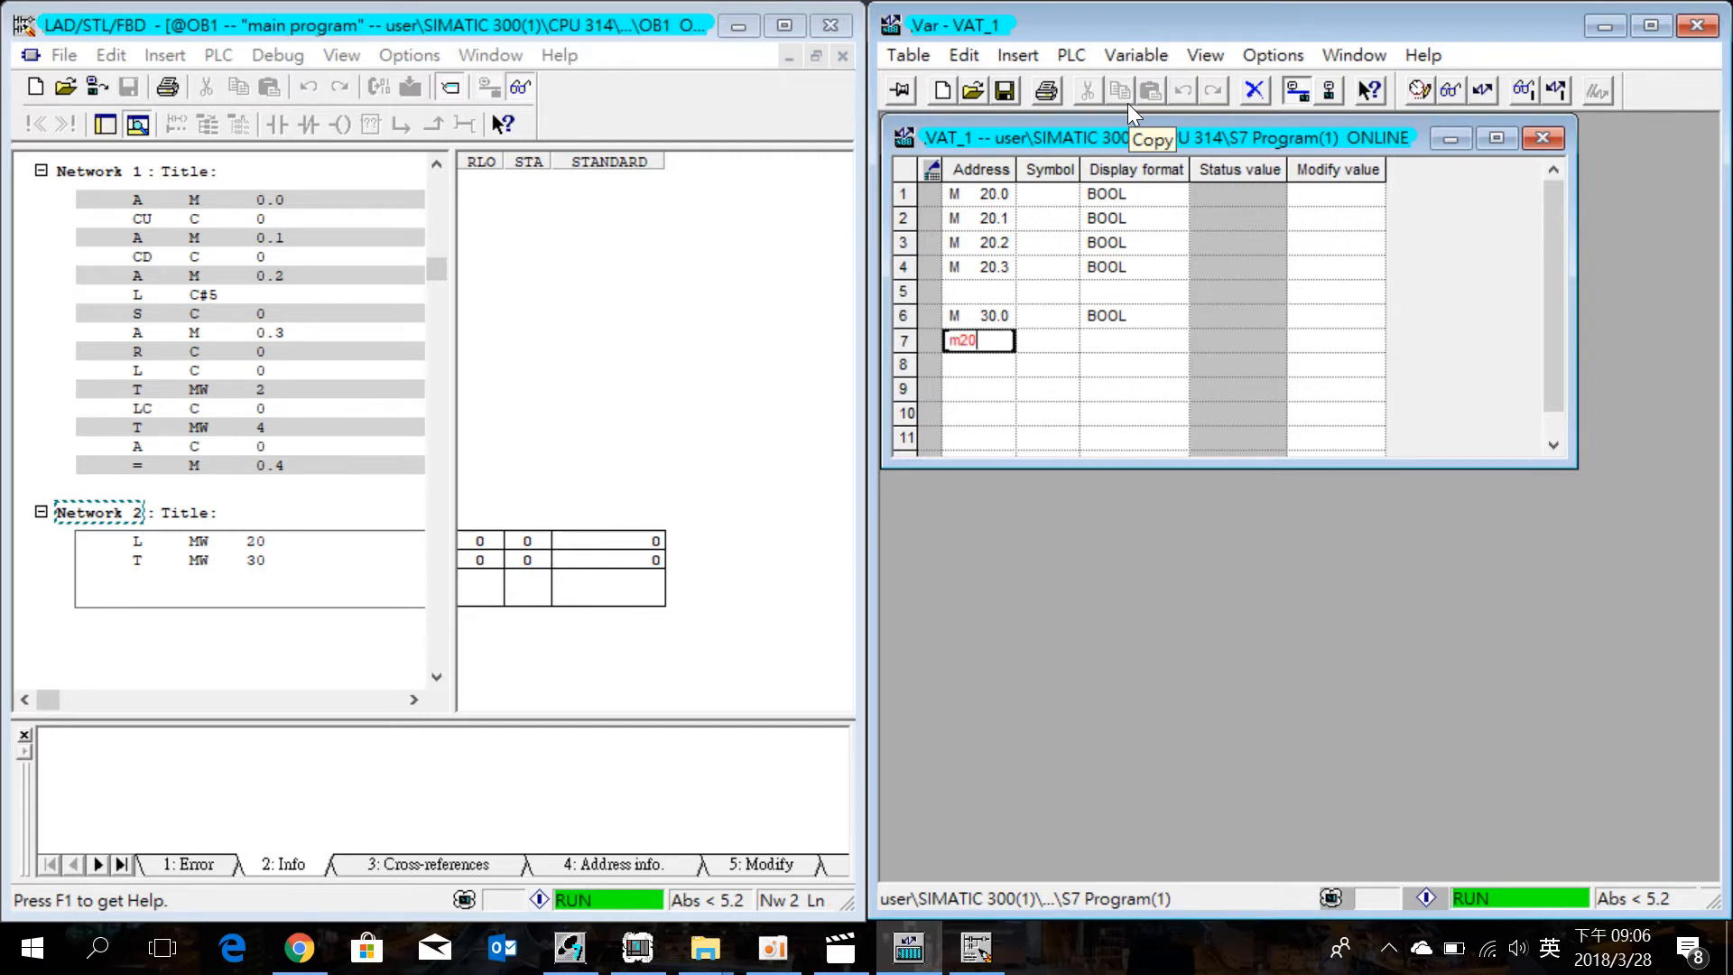
key("Return")
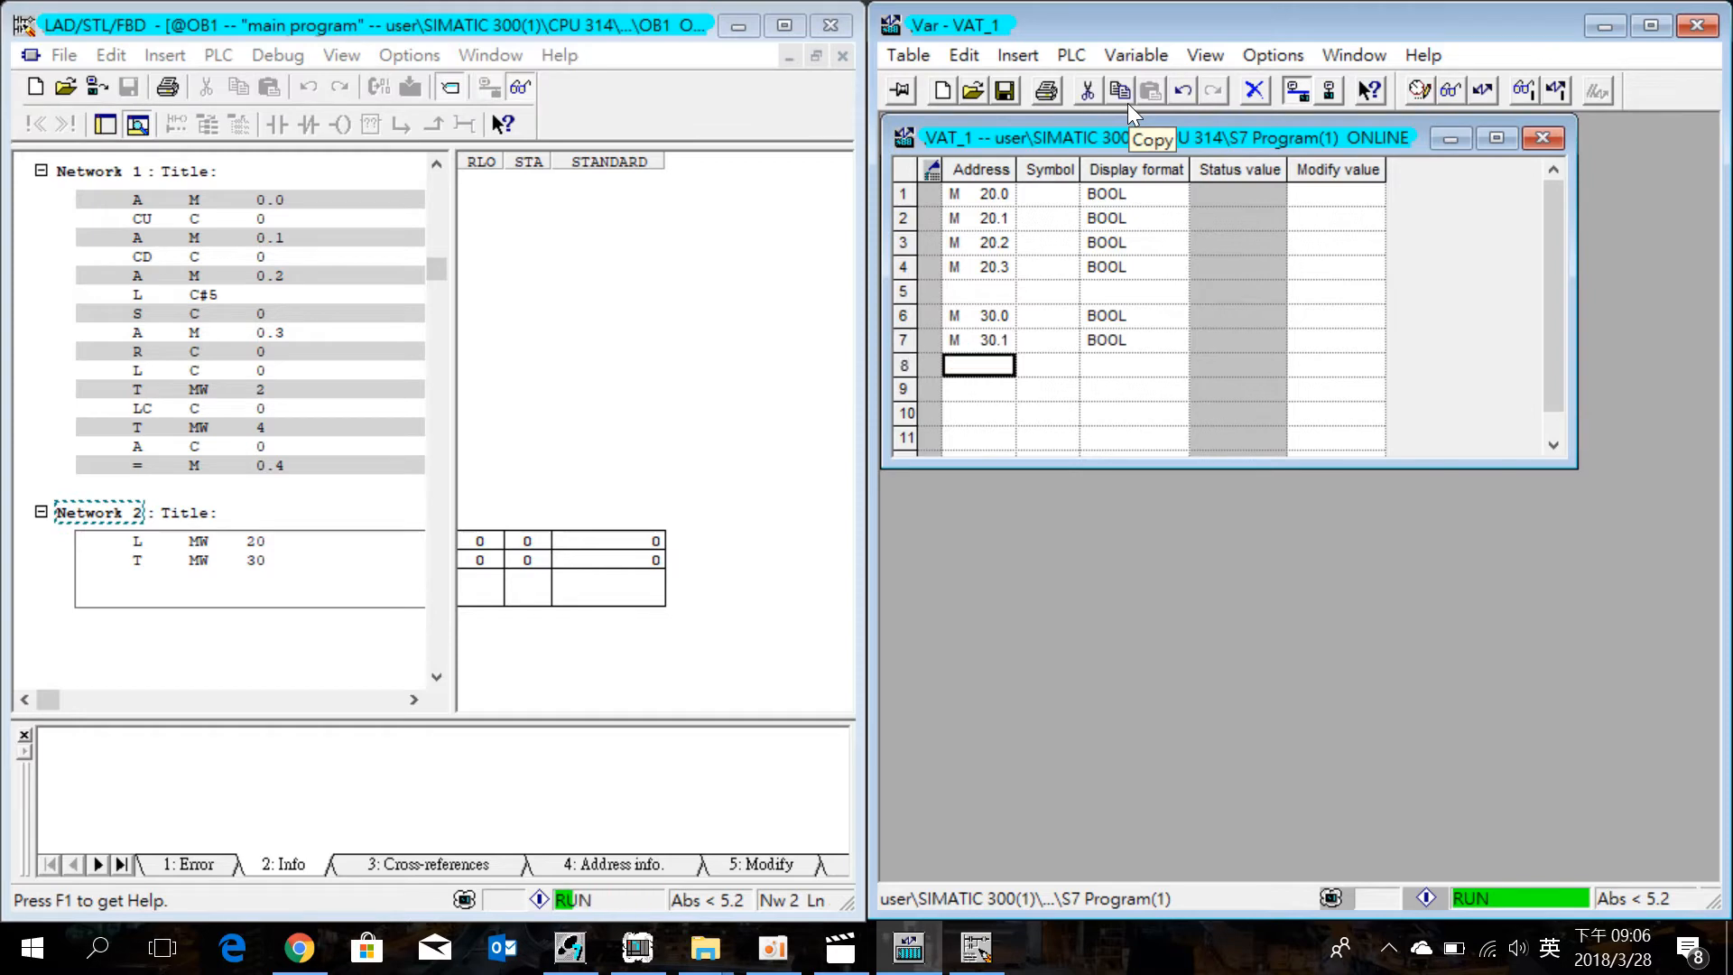
type("M 30.2")
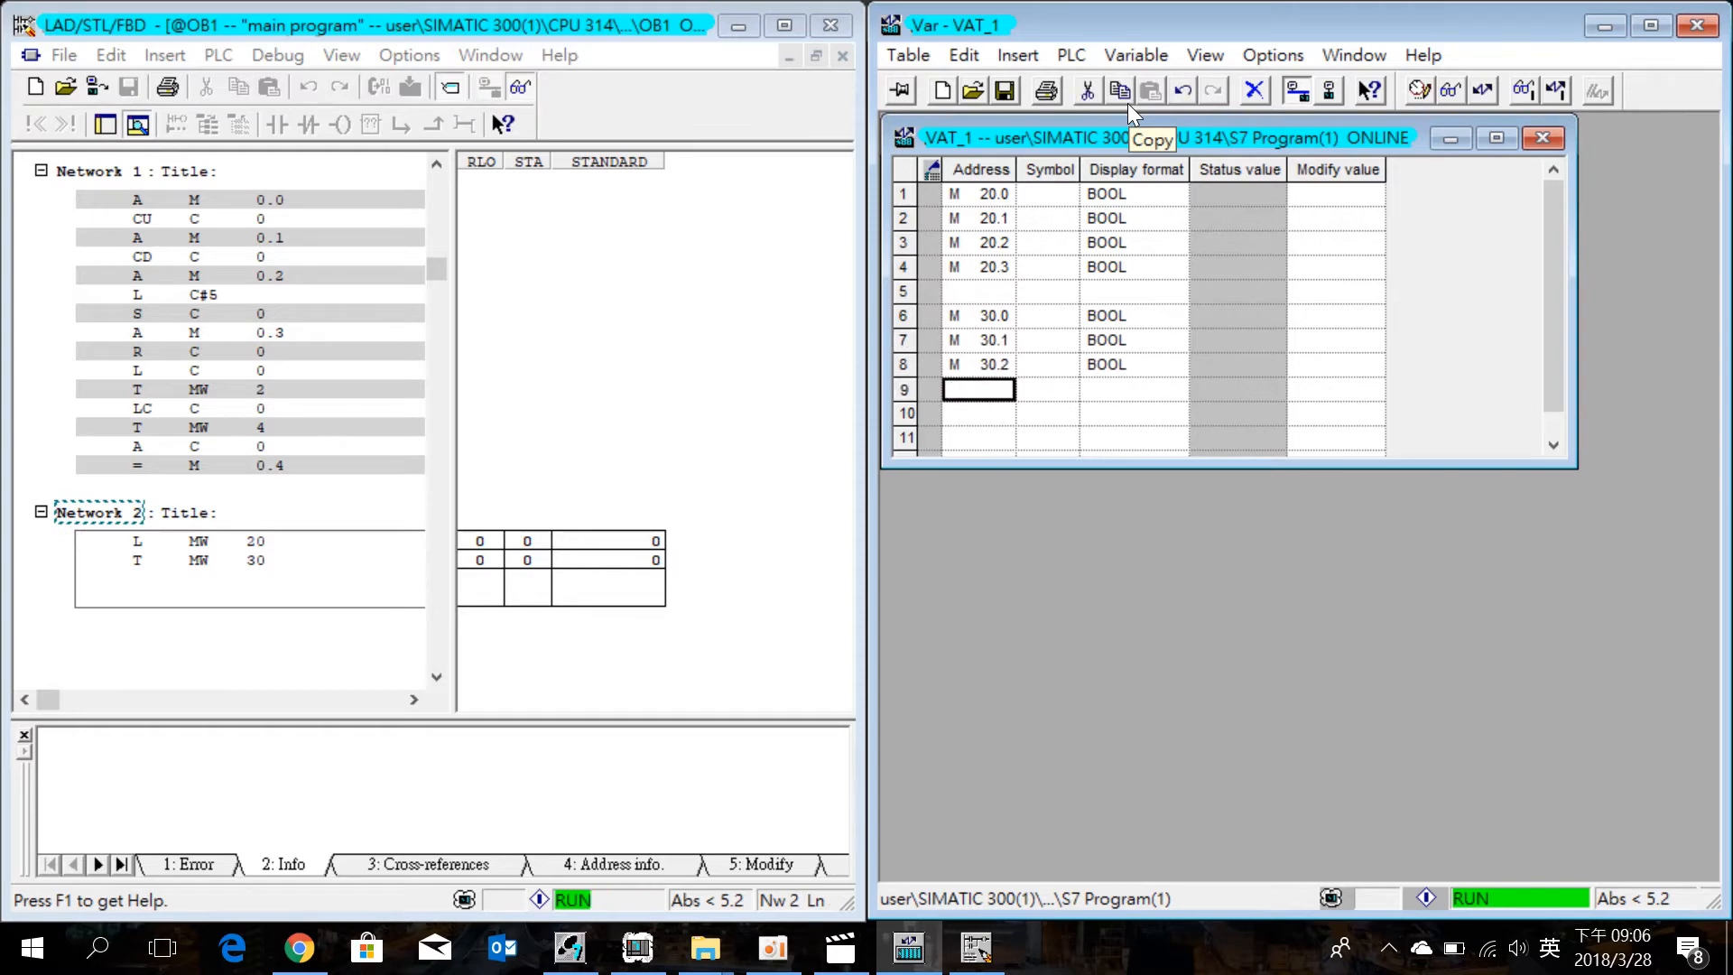
type("m30.")
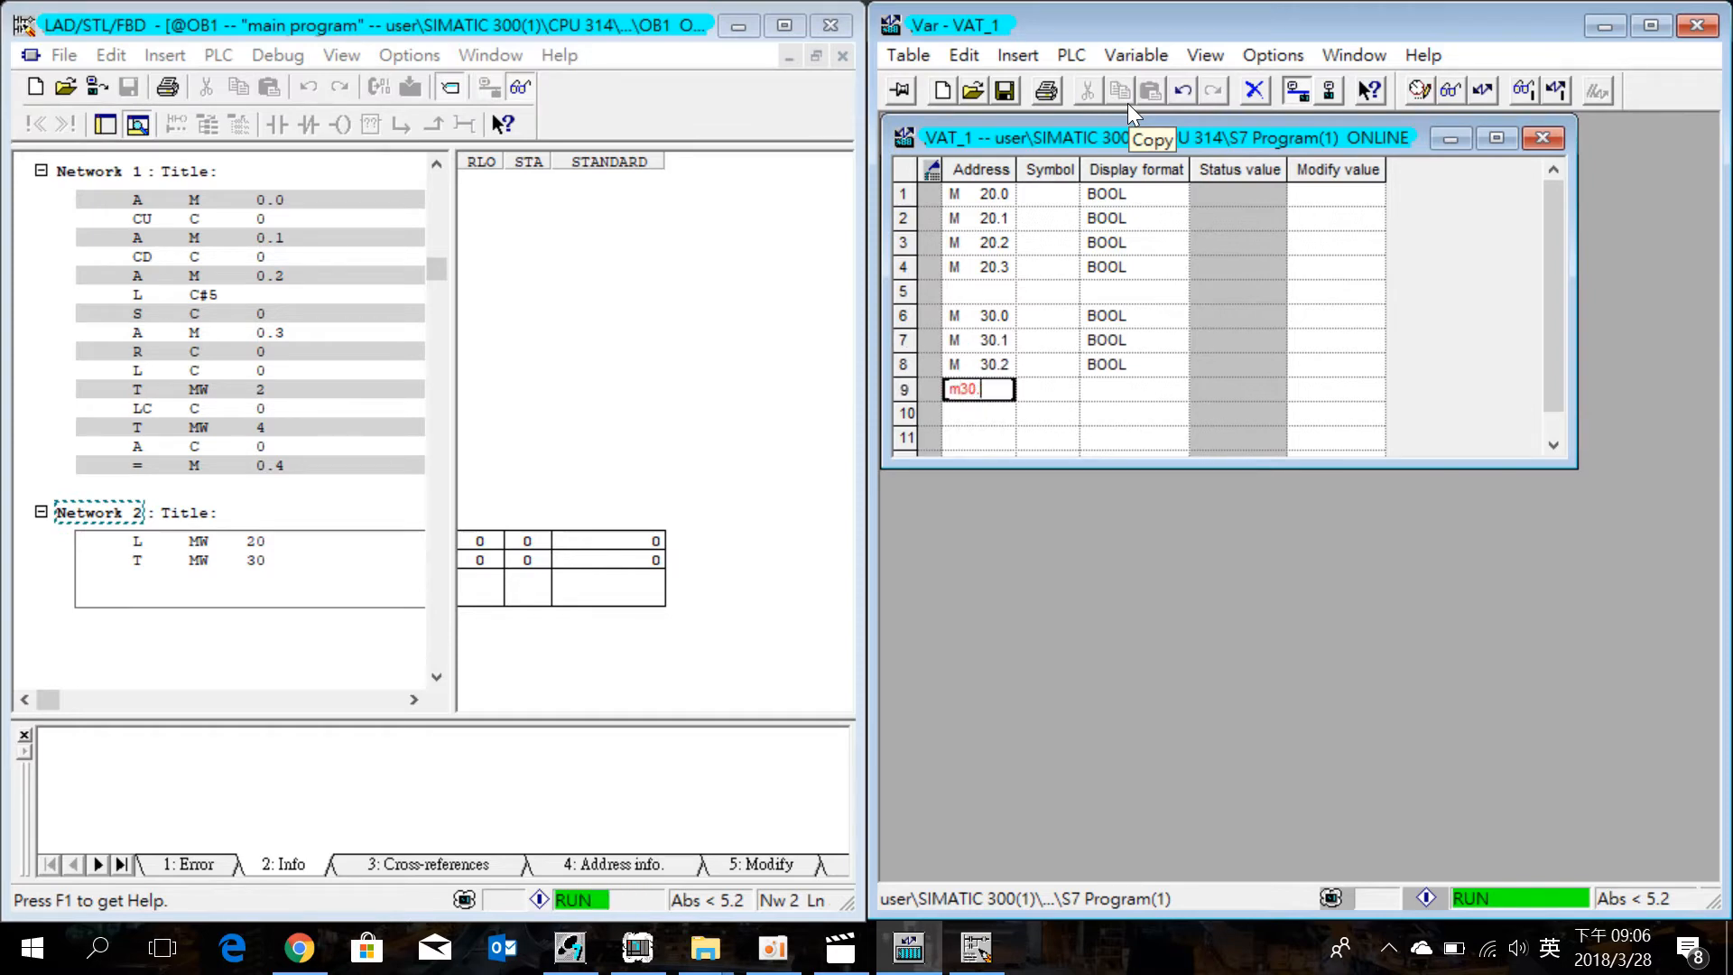
key("Return")
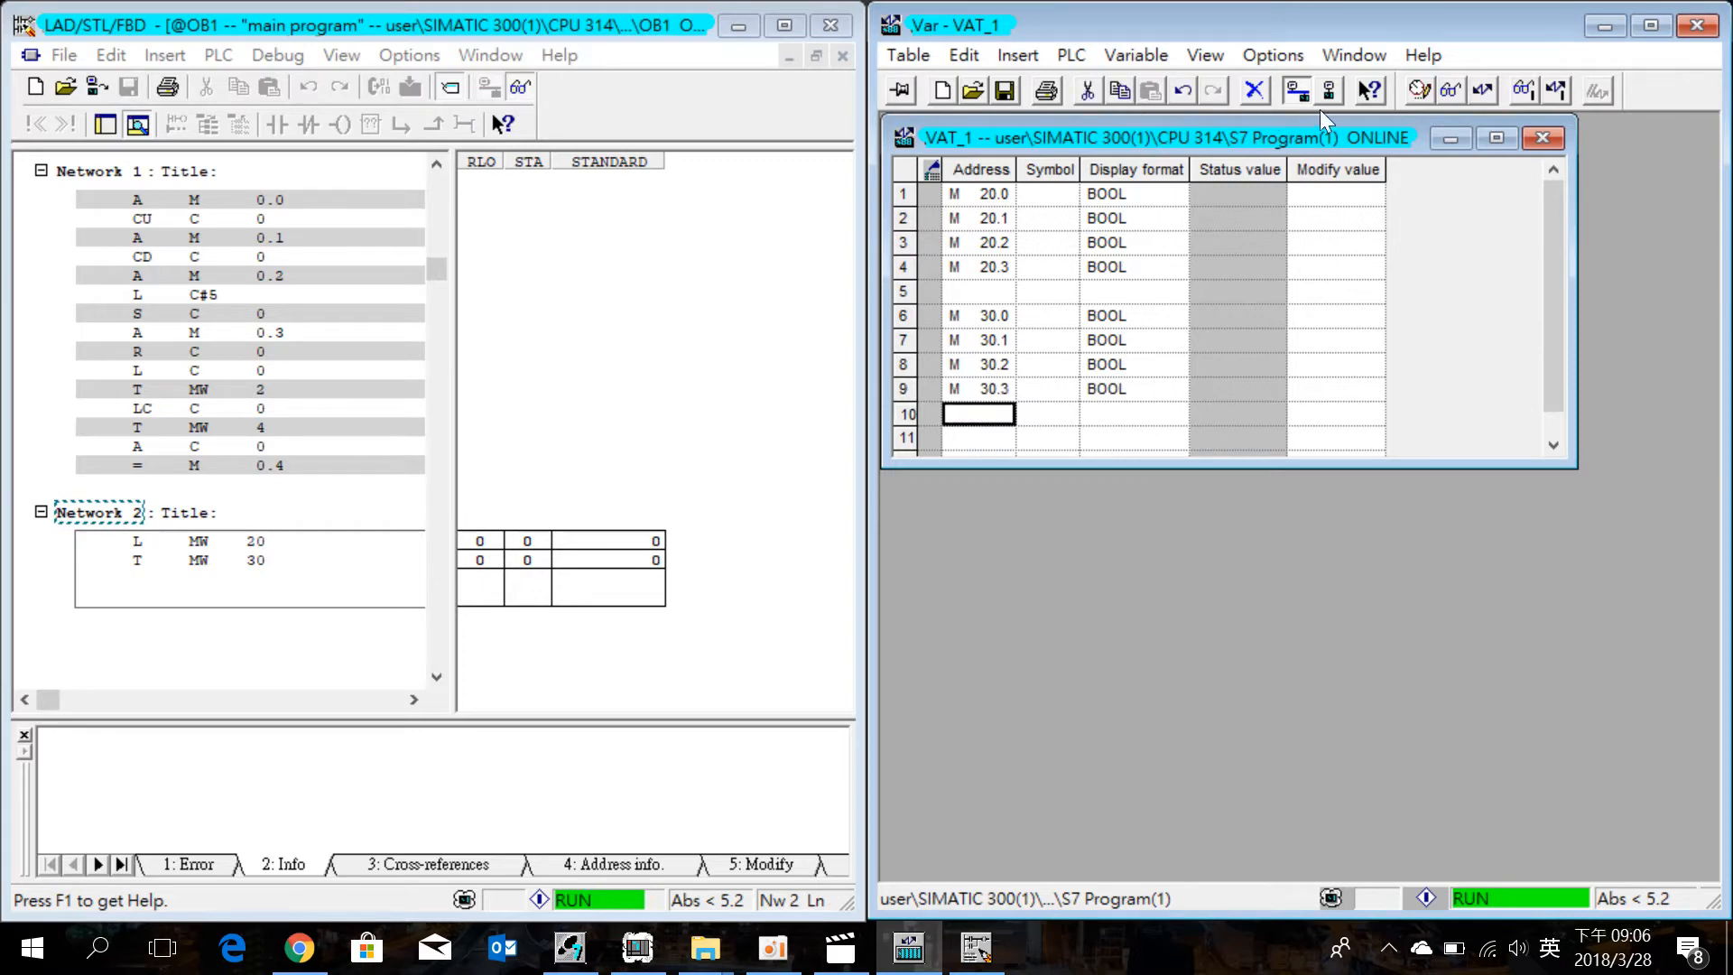
left_click(1419, 89)
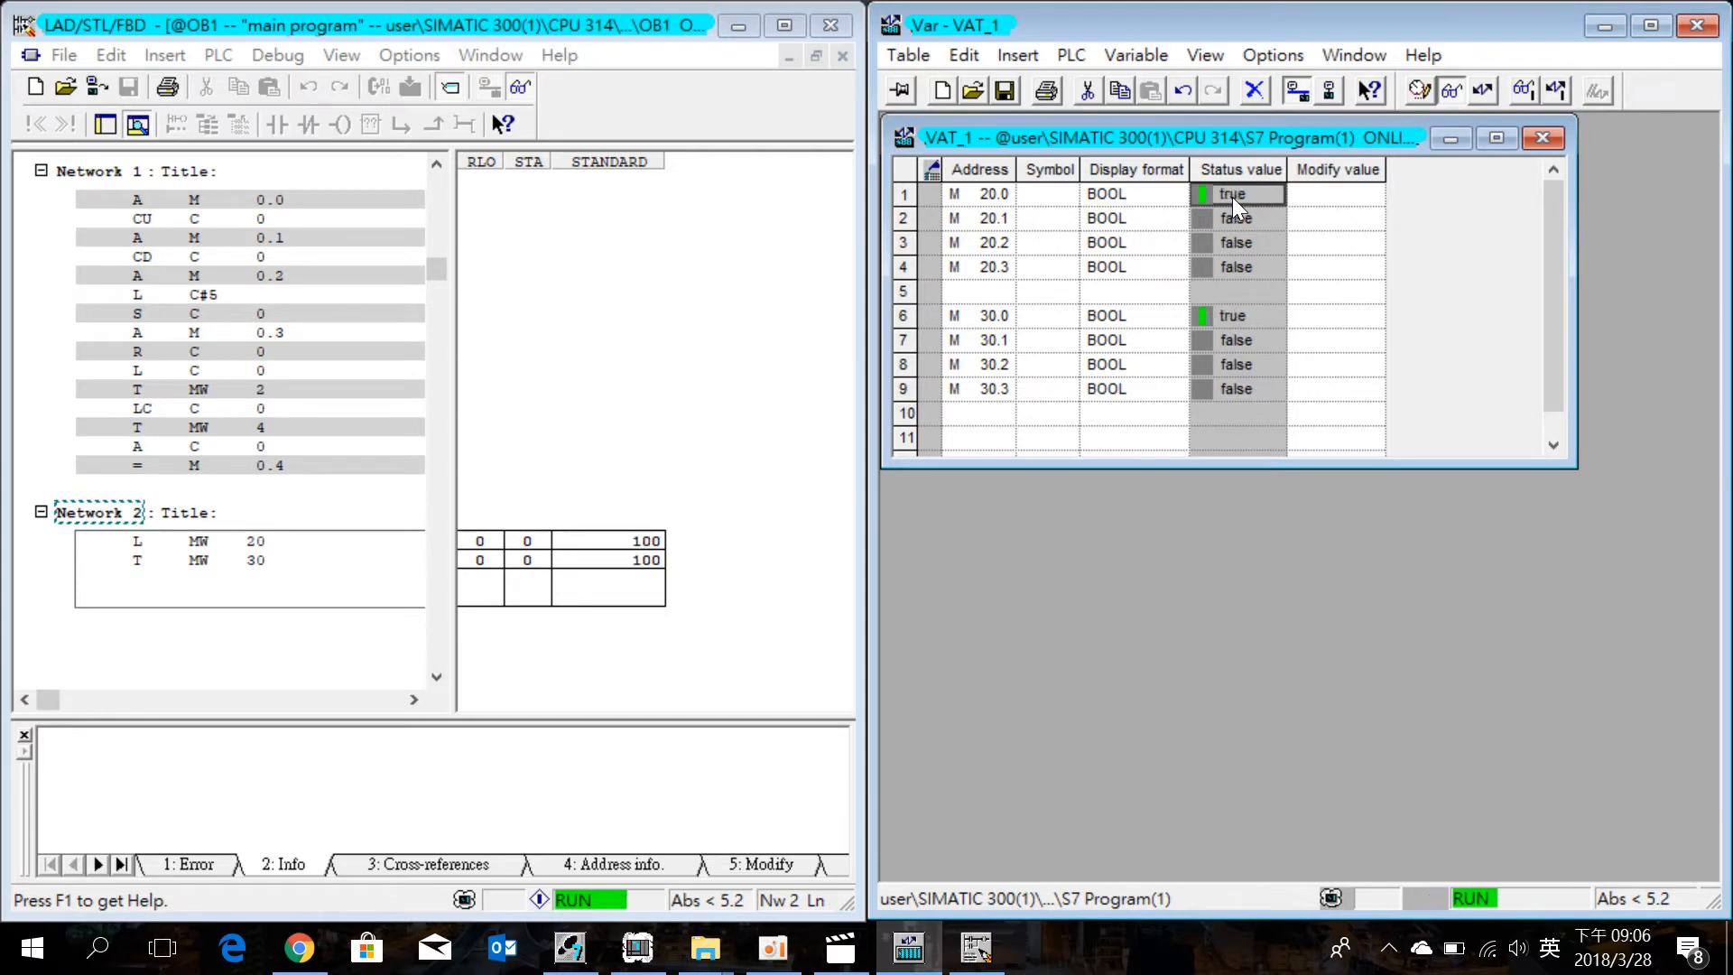
mouse_move(1235, 218)
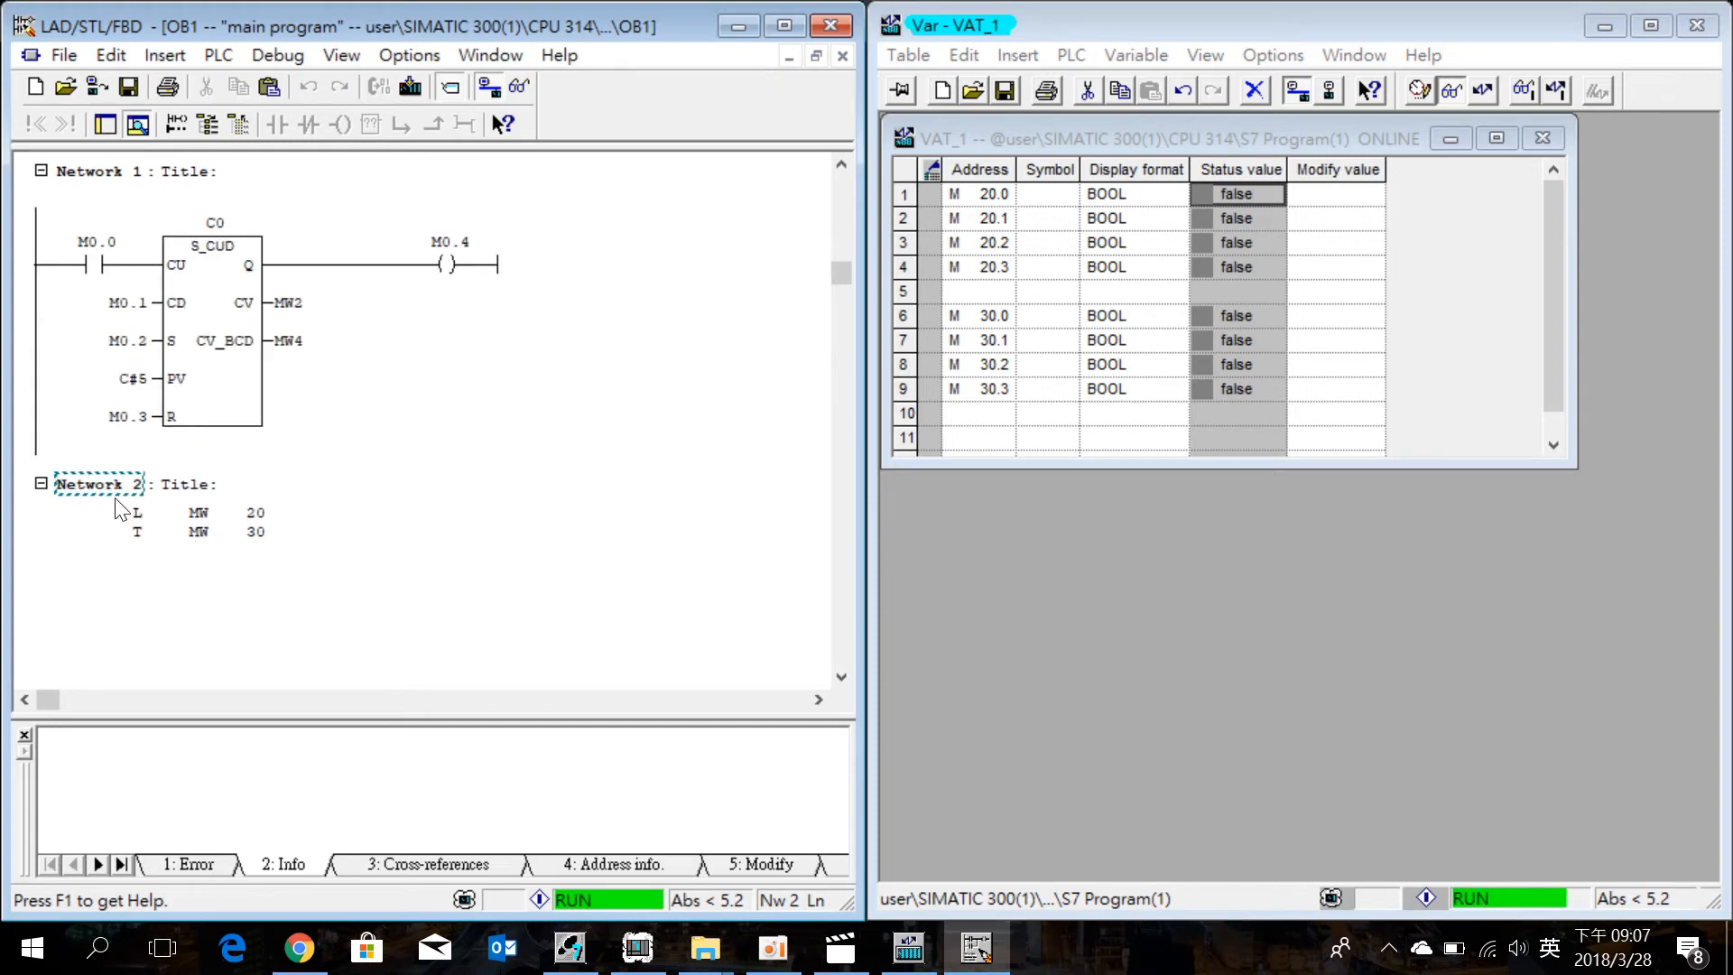
Insert Network 3 after Network 2 with a MOVE box taking MW40 as input
right_click(121, 508)
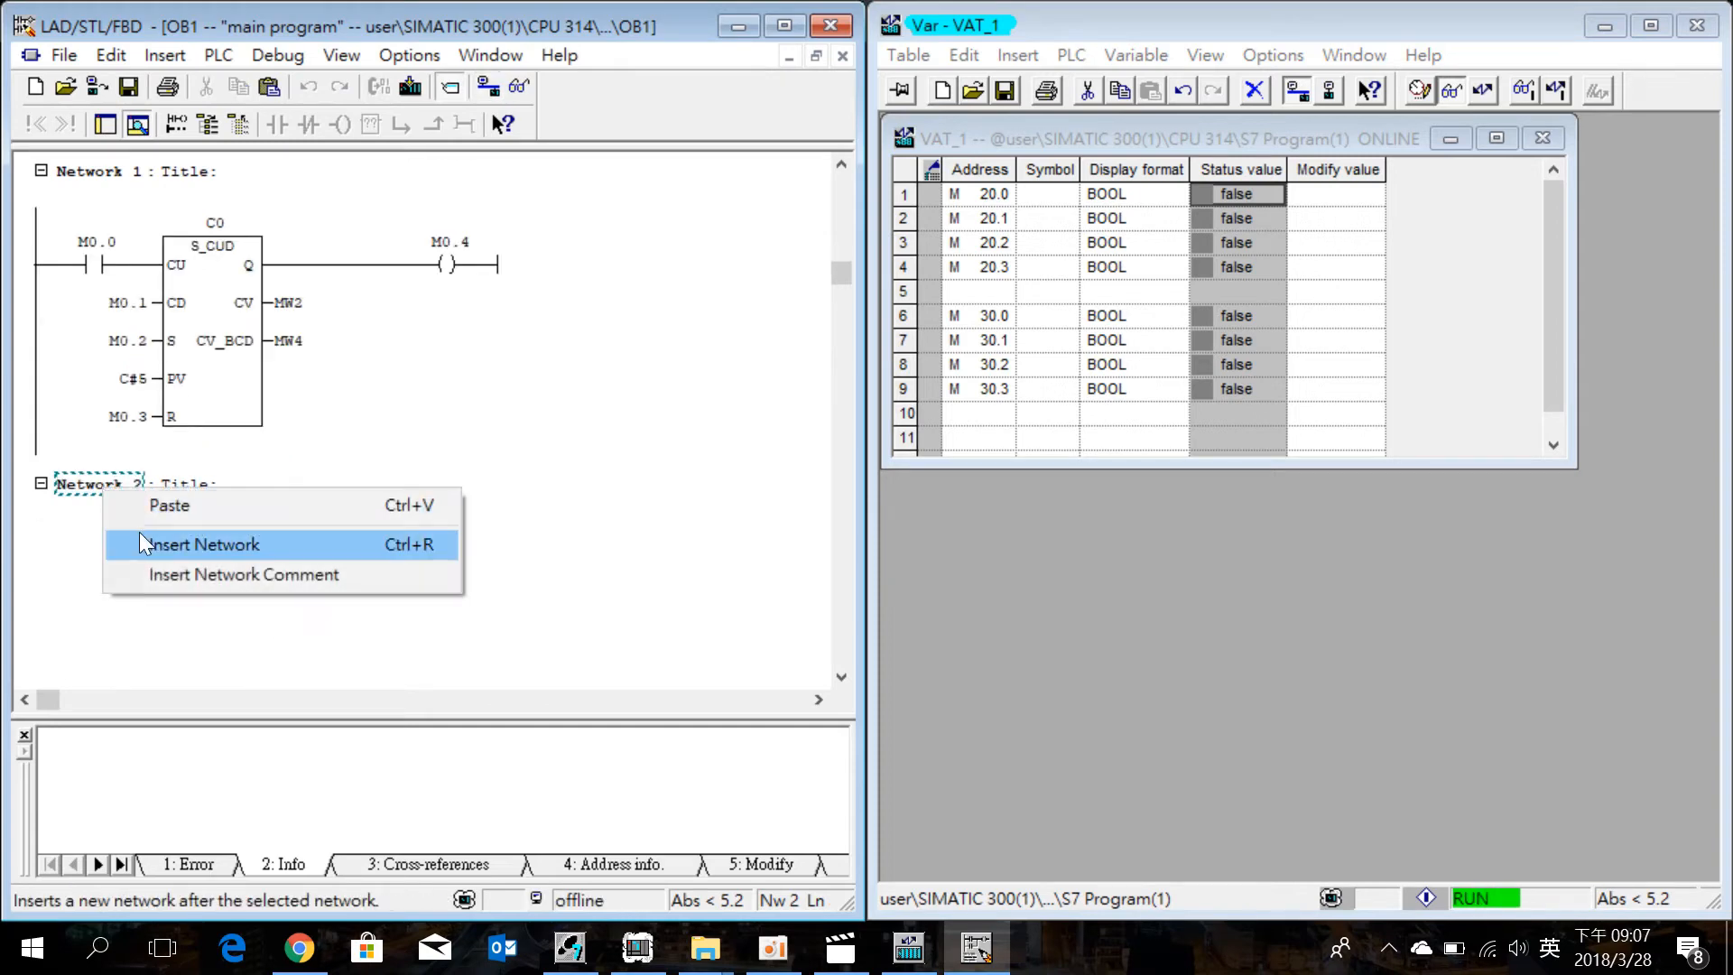
left_click(203, 543)
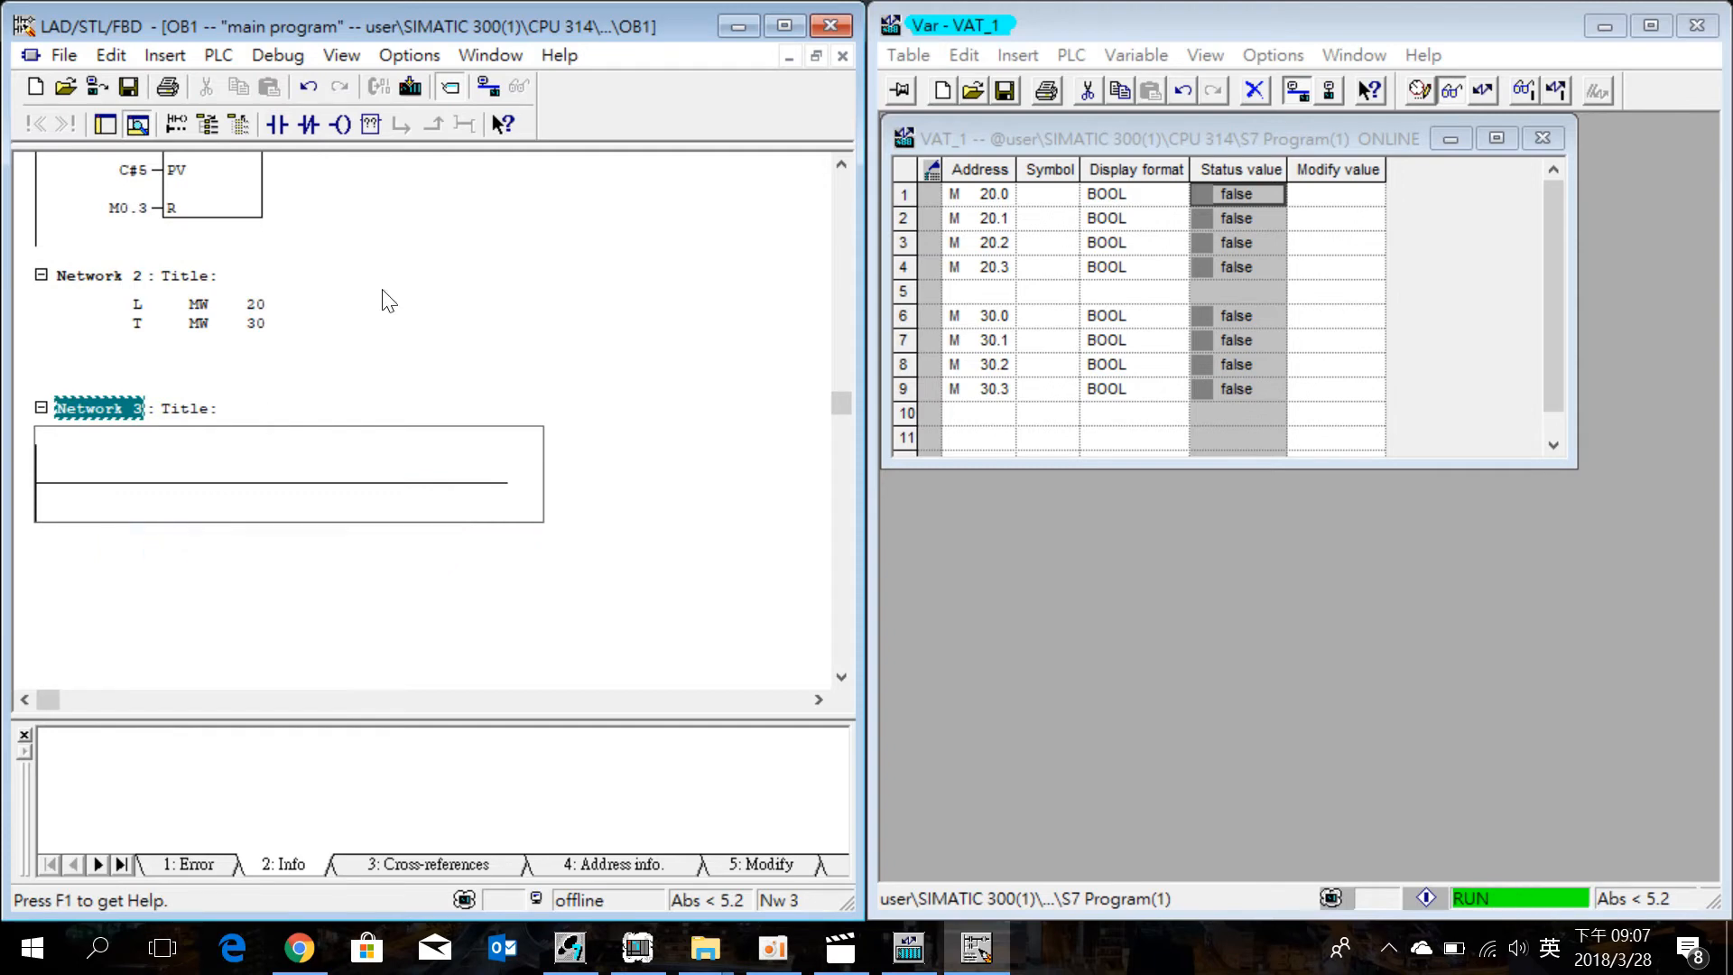
mouse_move(371, 123)
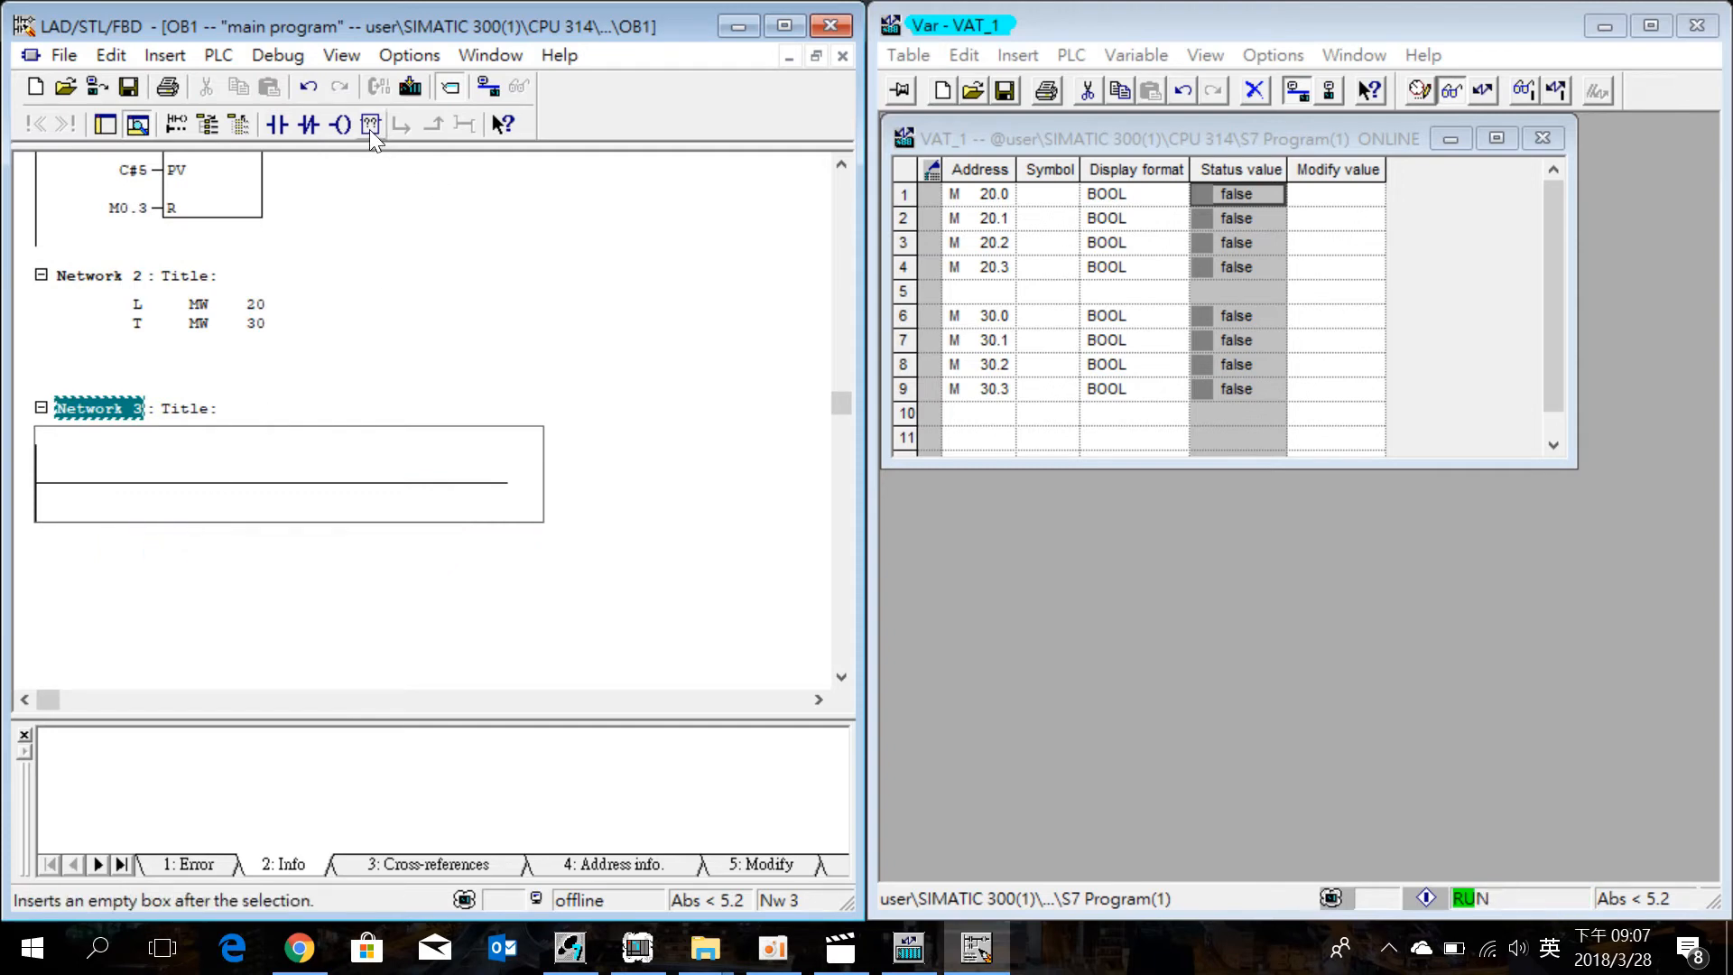
type("move")
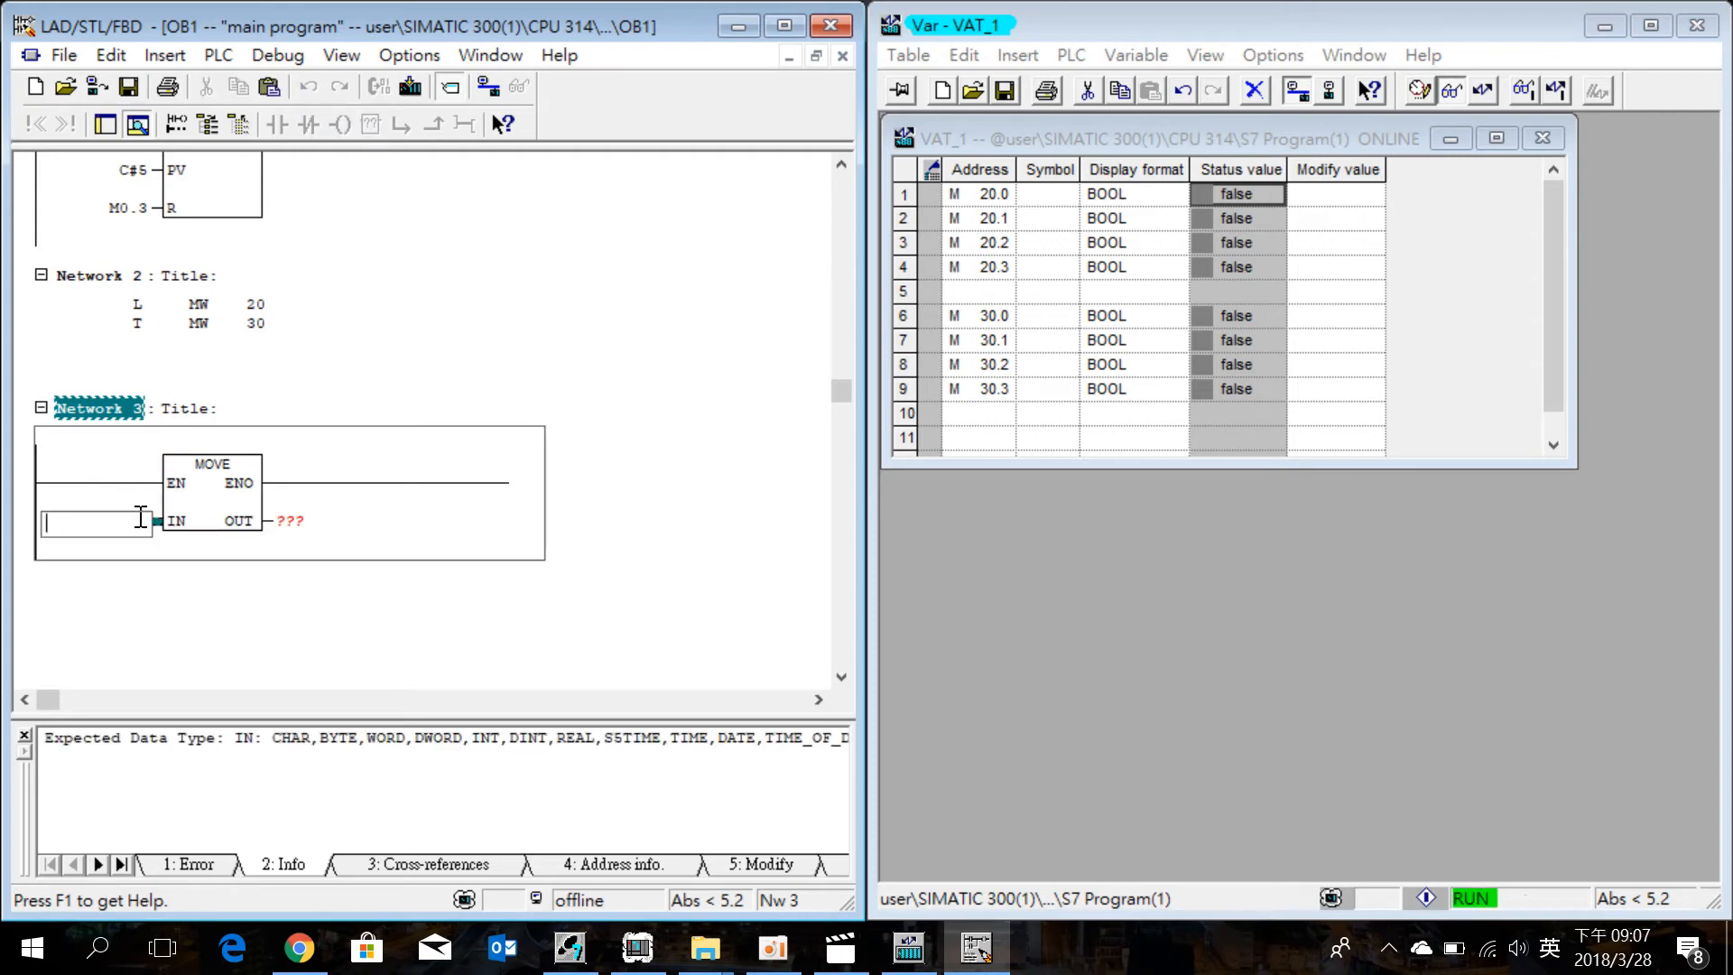
type("M")
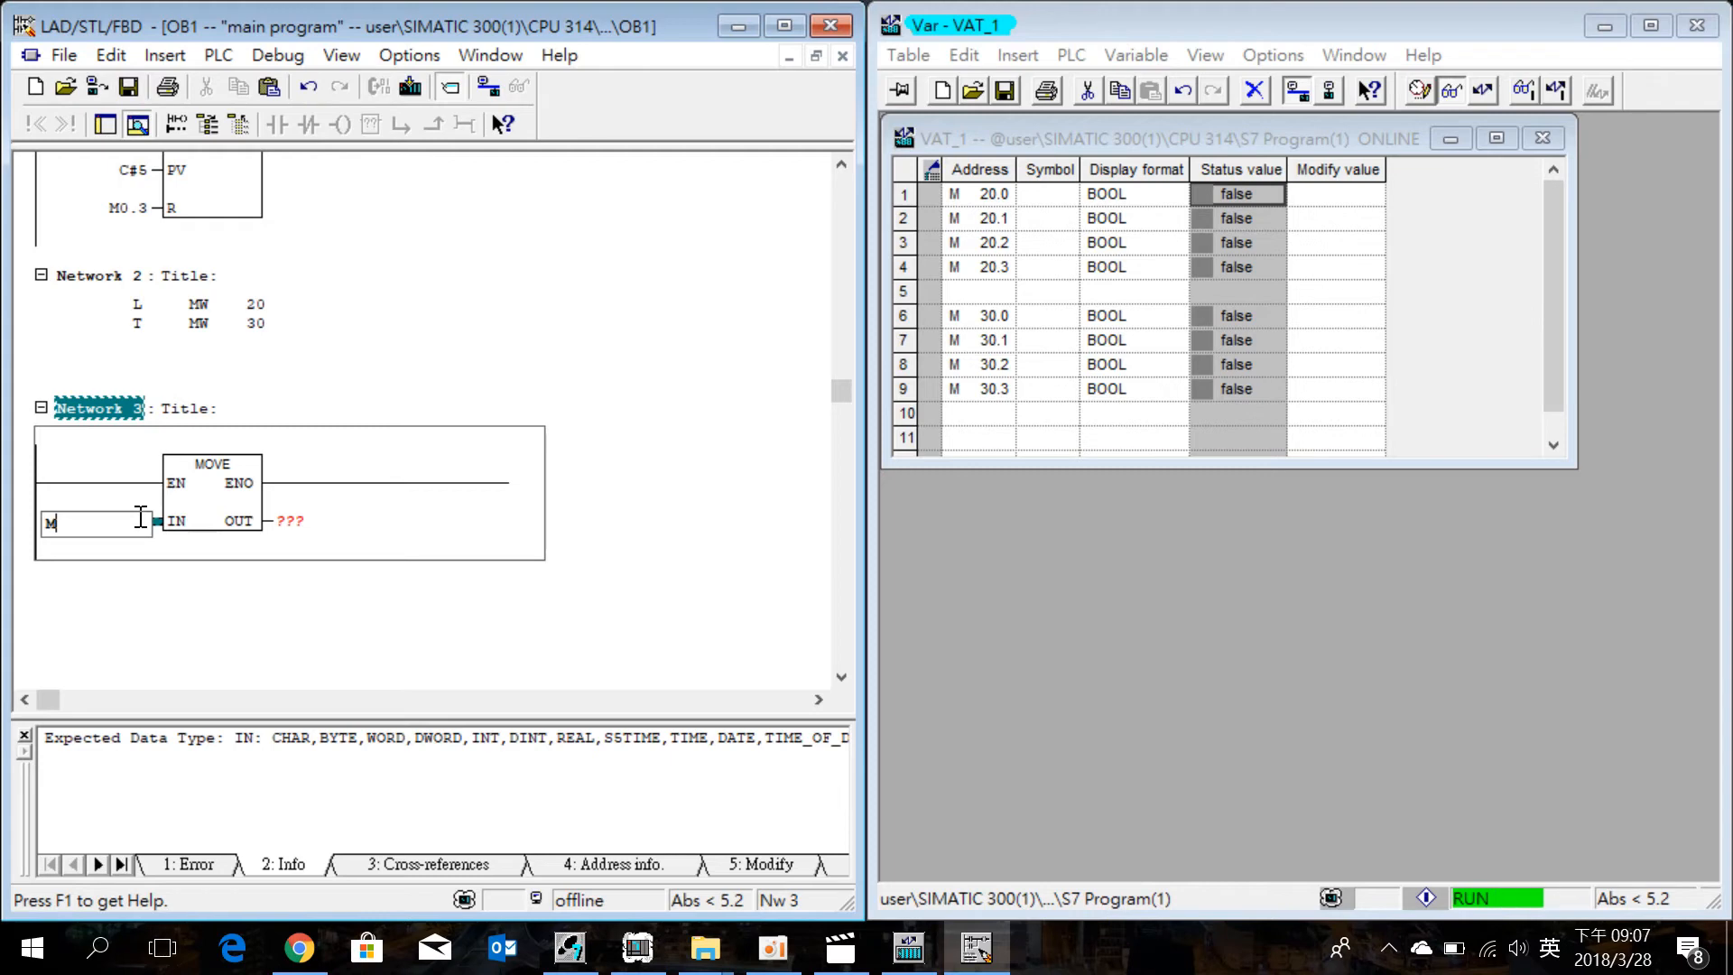
type("W40")
left_click(295, 521)
type("MW50")
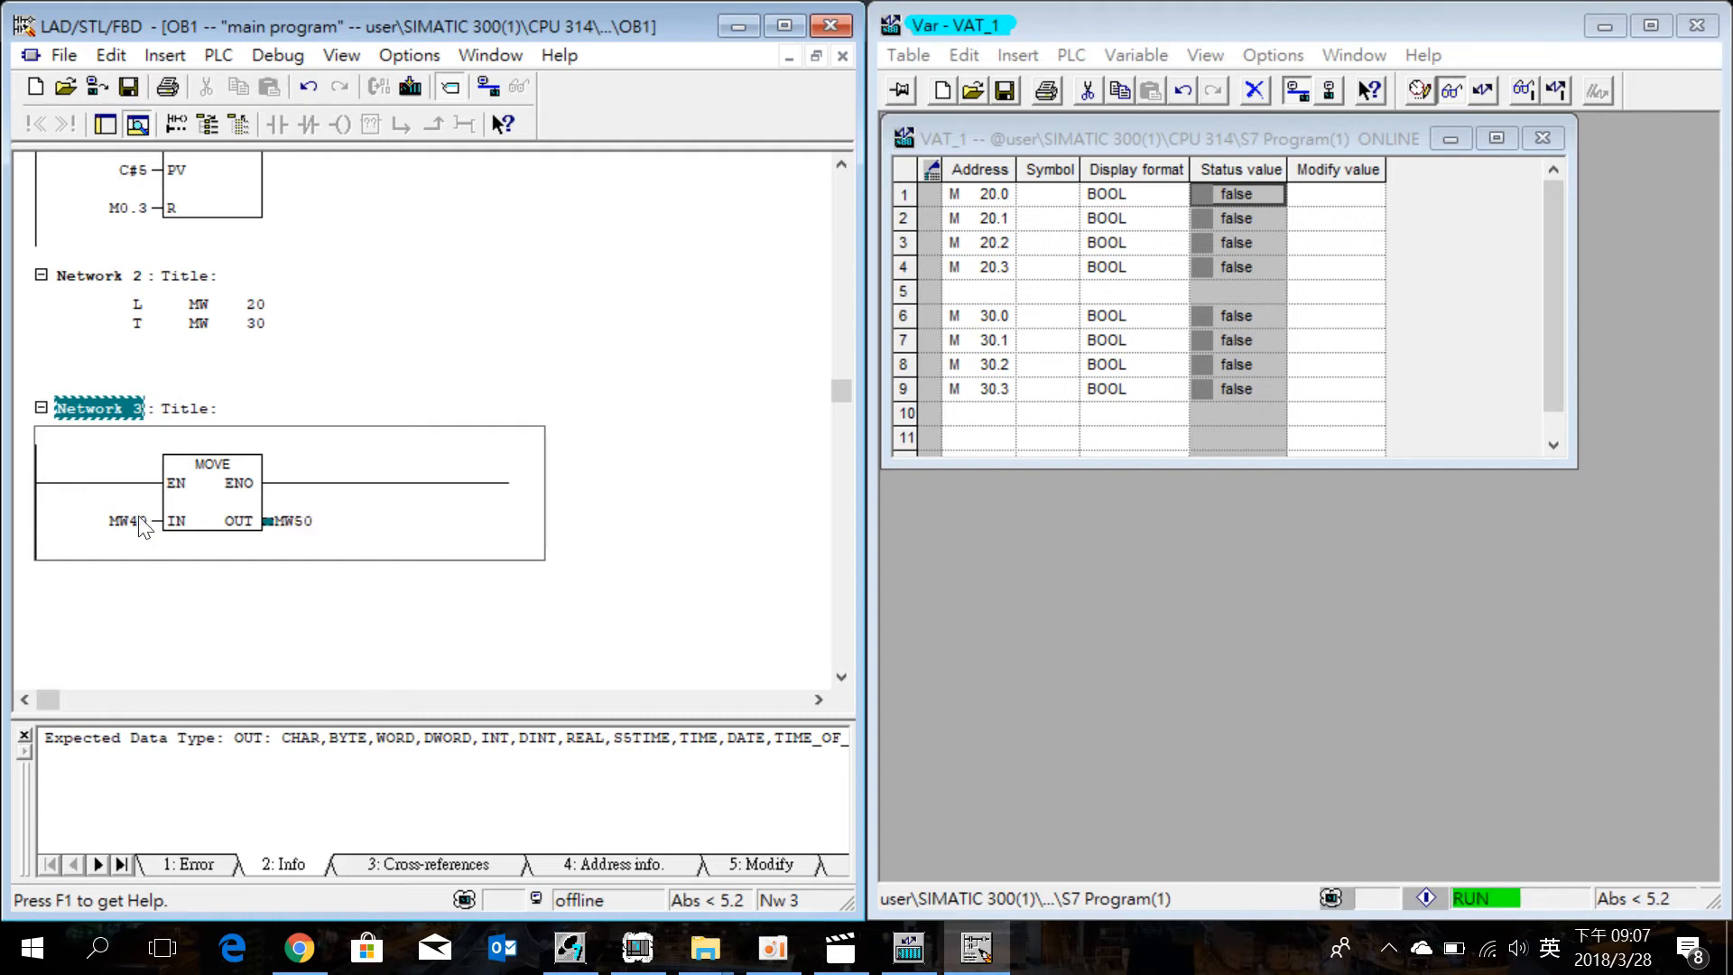
mouse_move(412, 89)
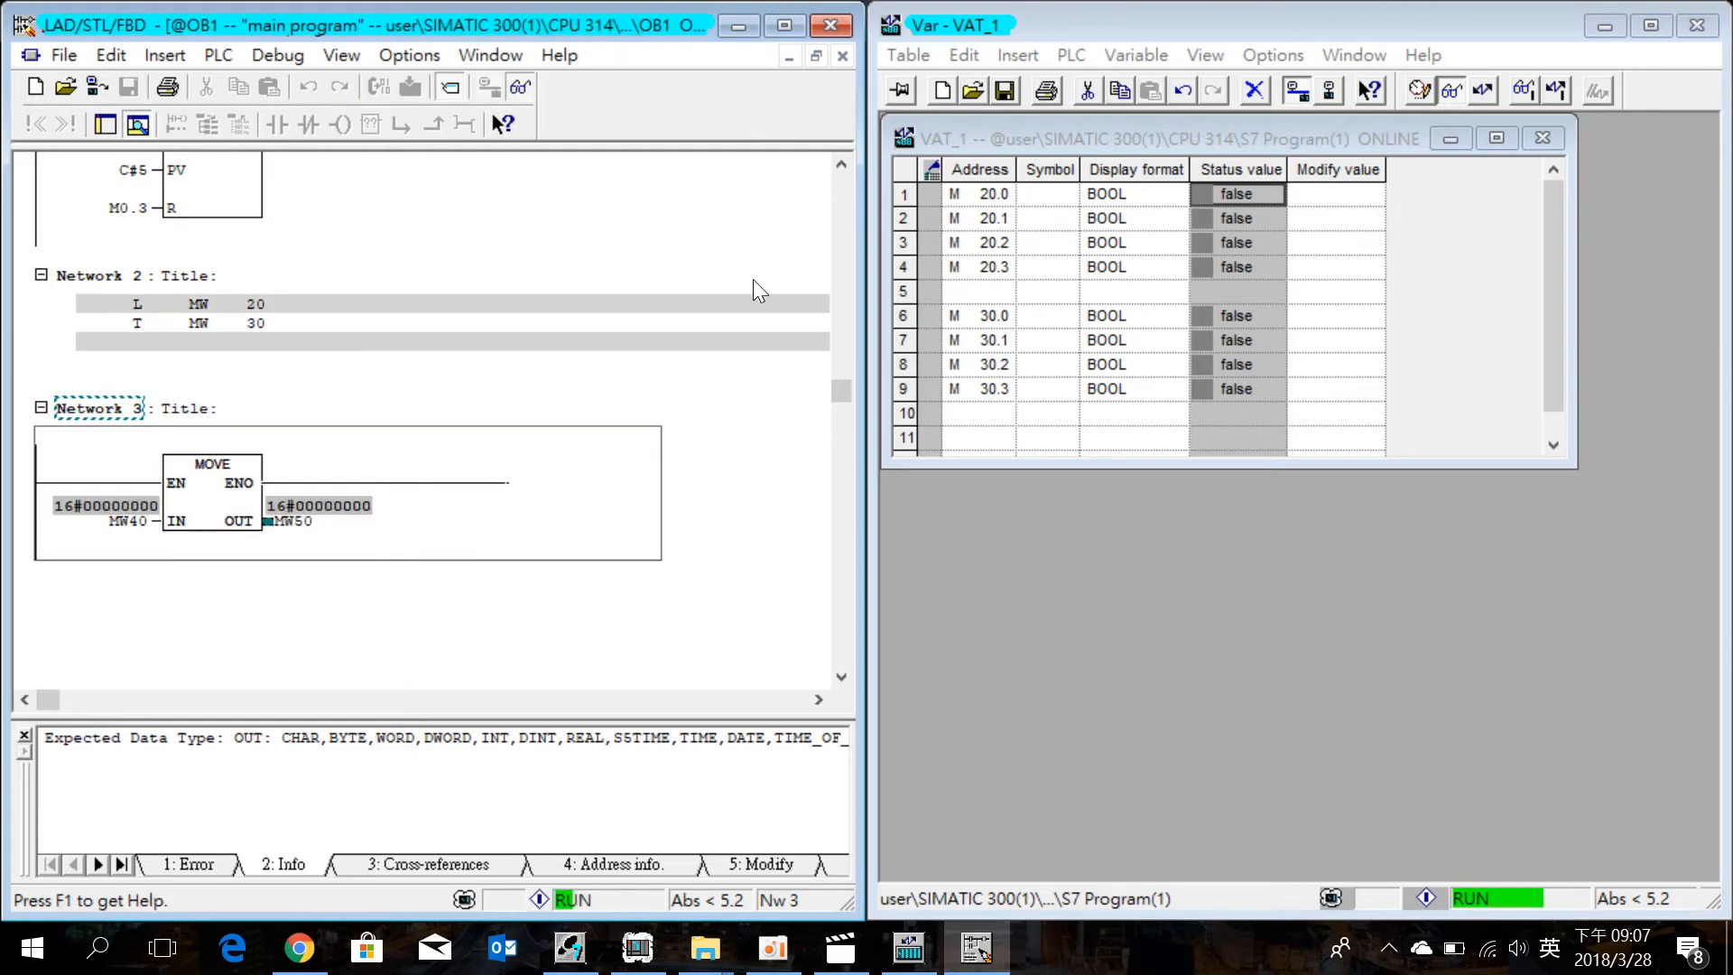
Add rows M40.0, M40.1, M50.0 and M50.1 to VAT_1 starting at row 11
left_click(974, 437)
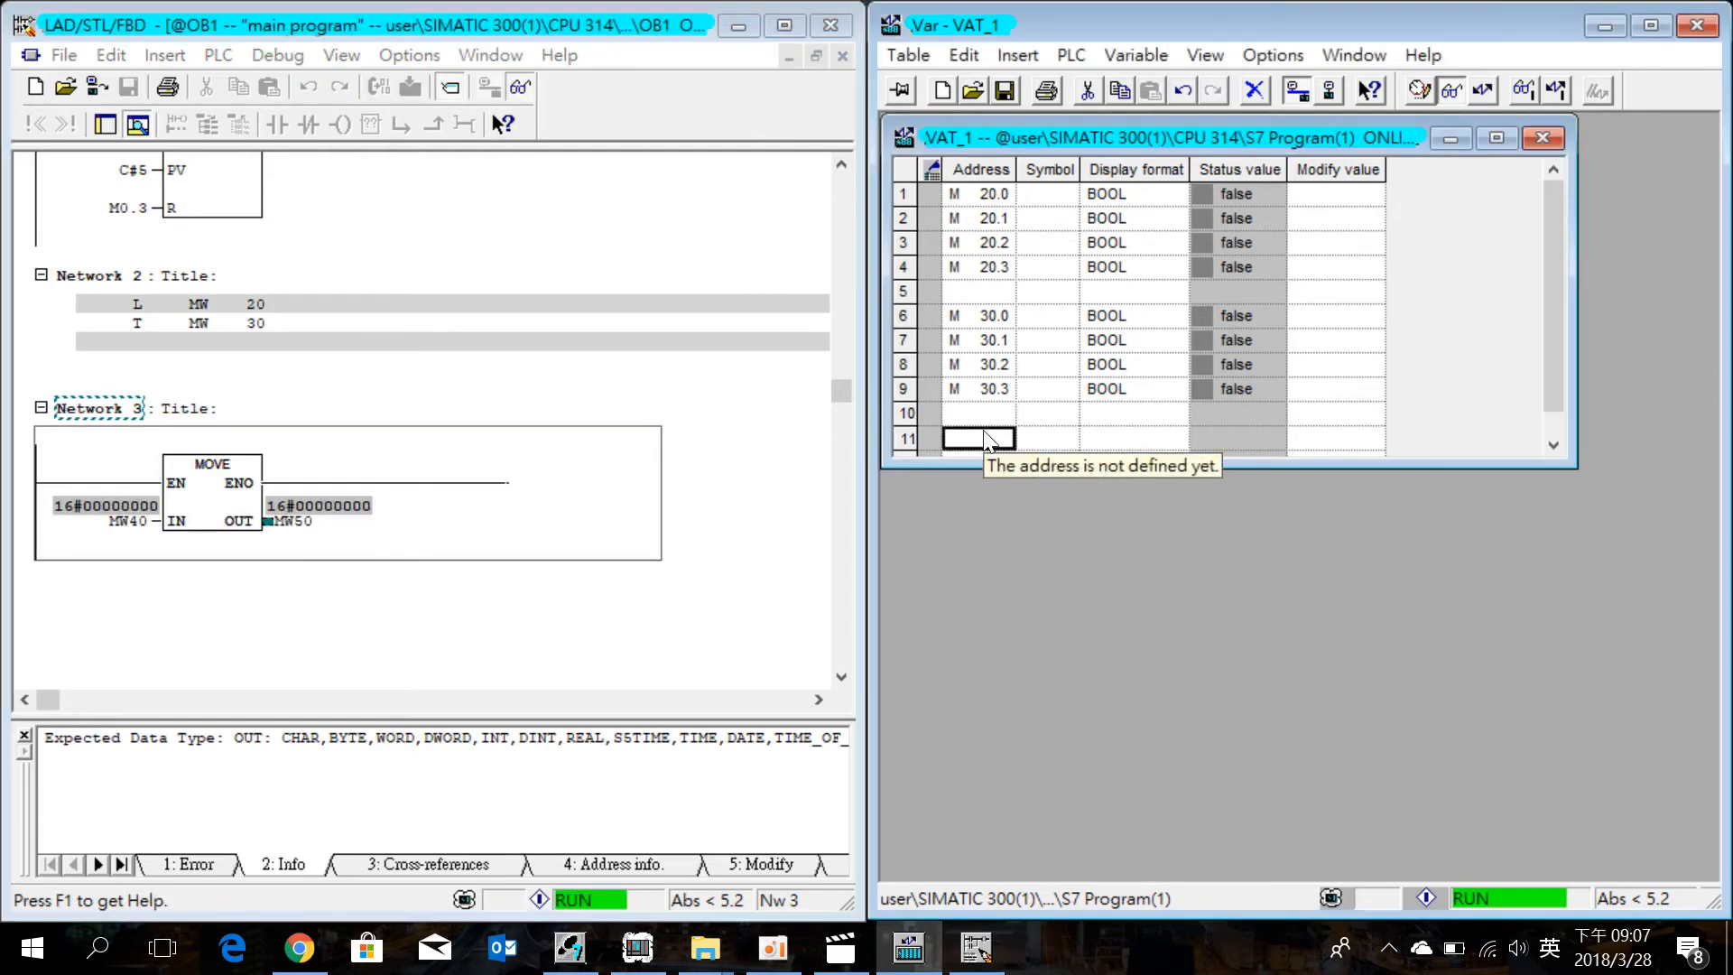
type("M")
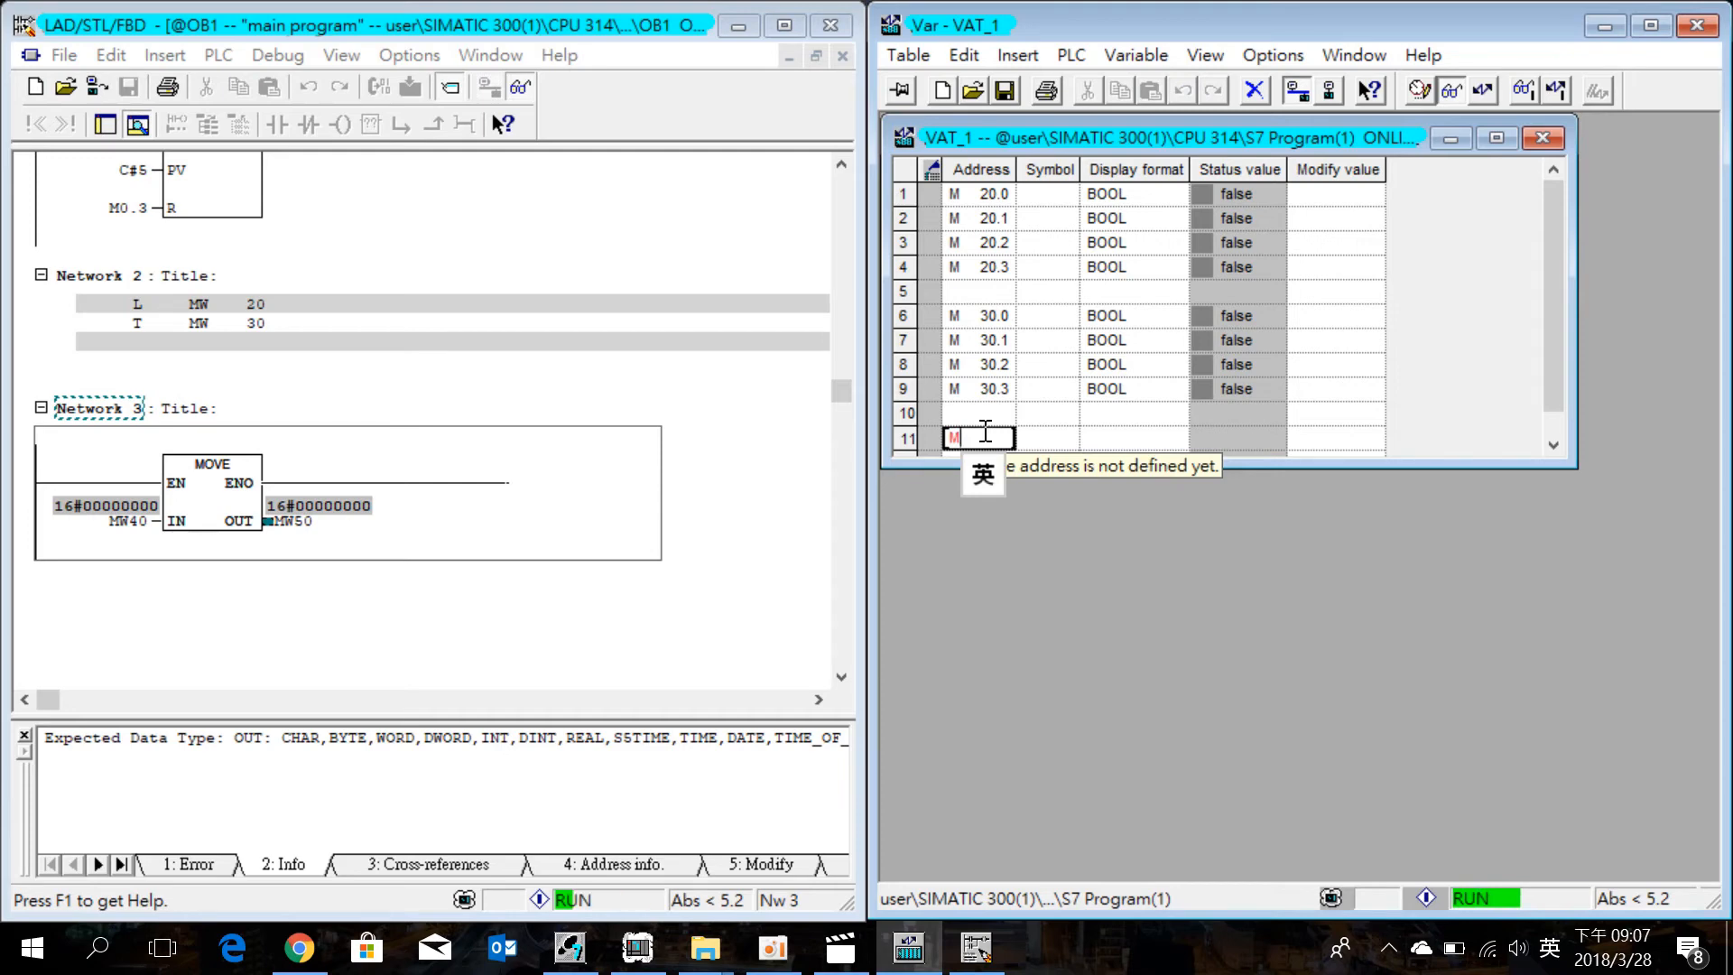
key("Return")
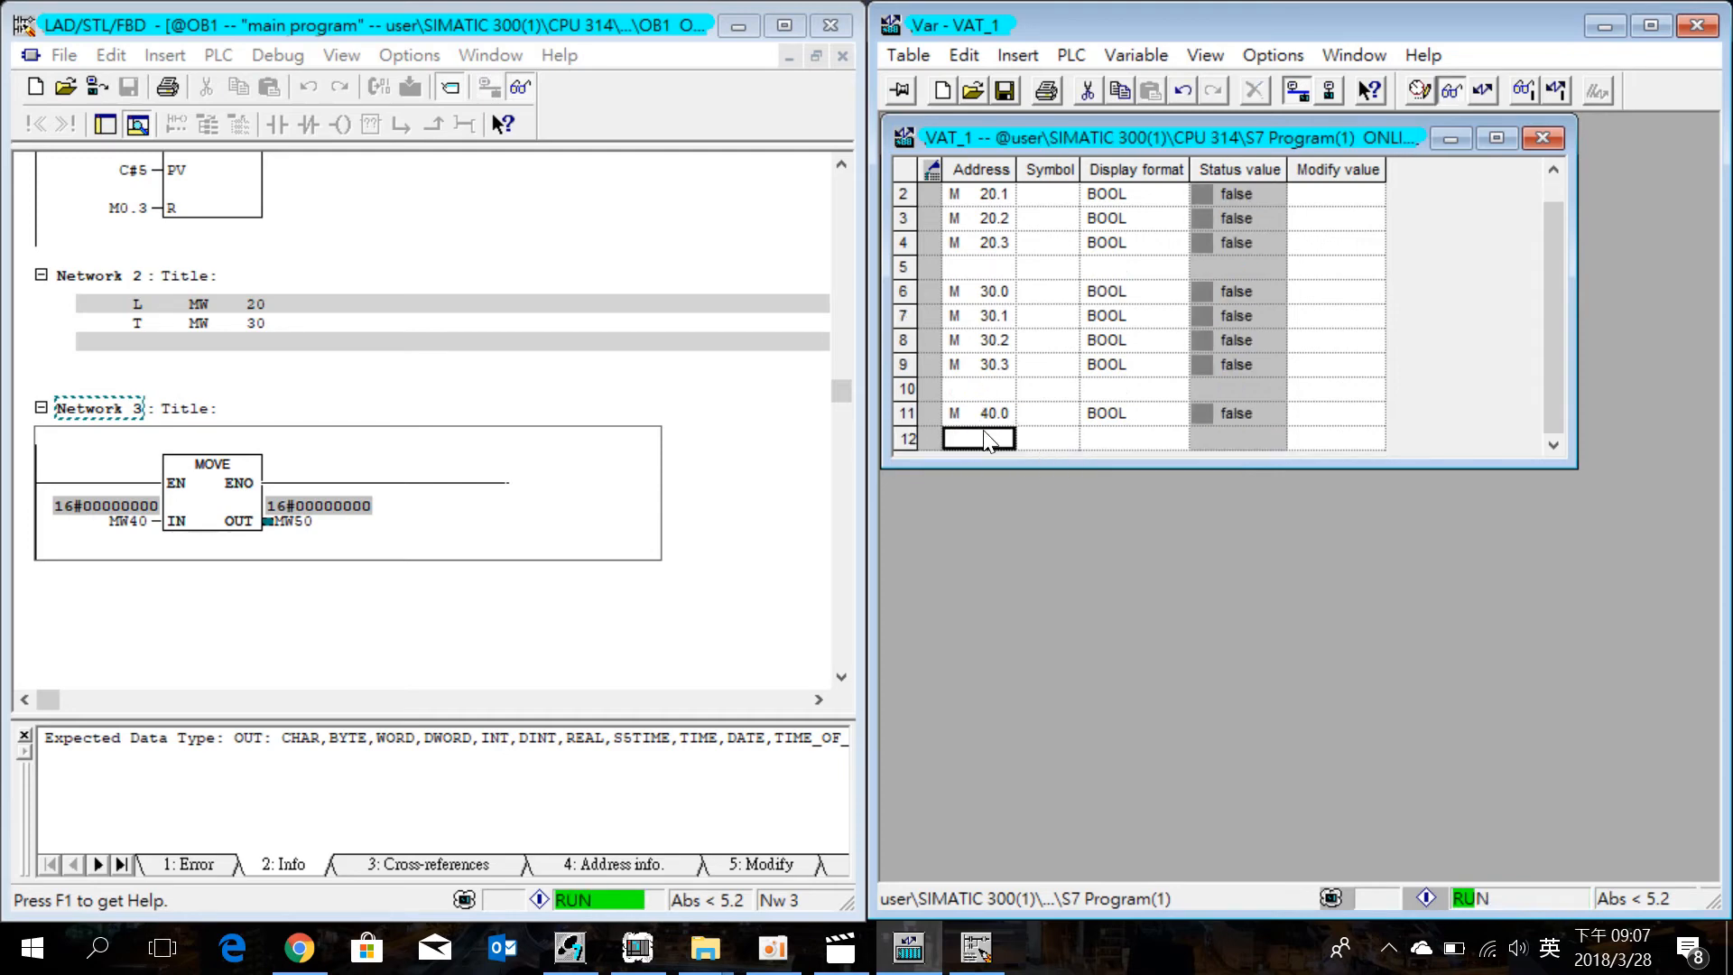
type("m")
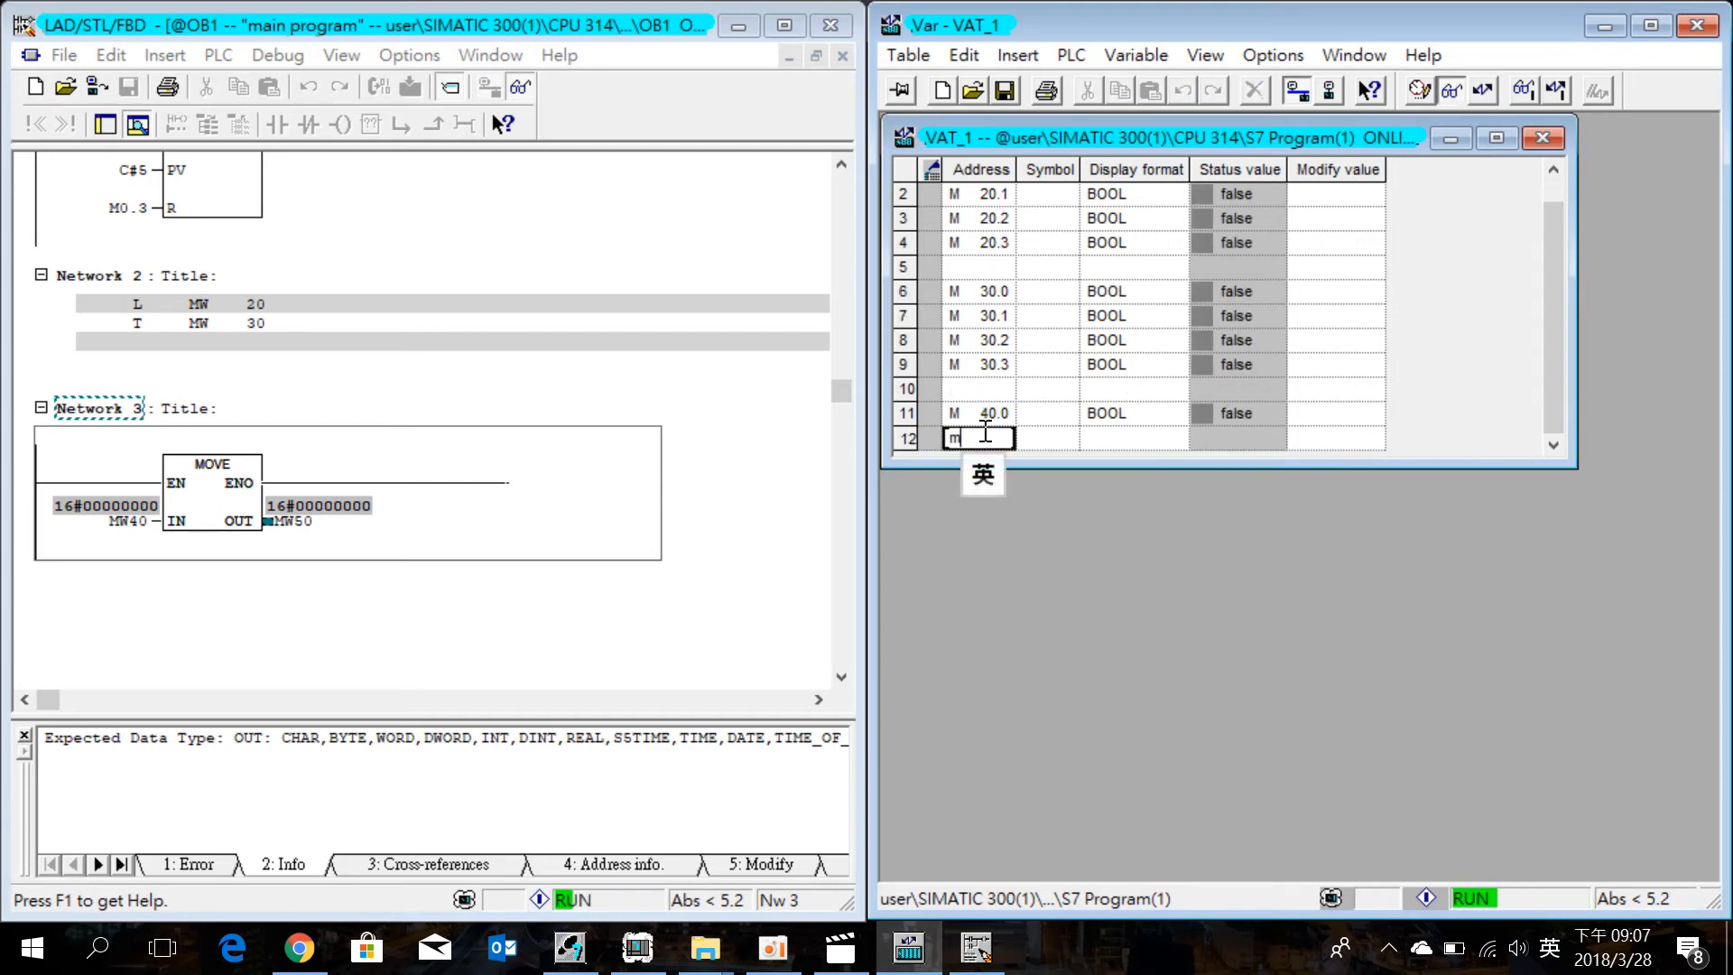
key("Return")
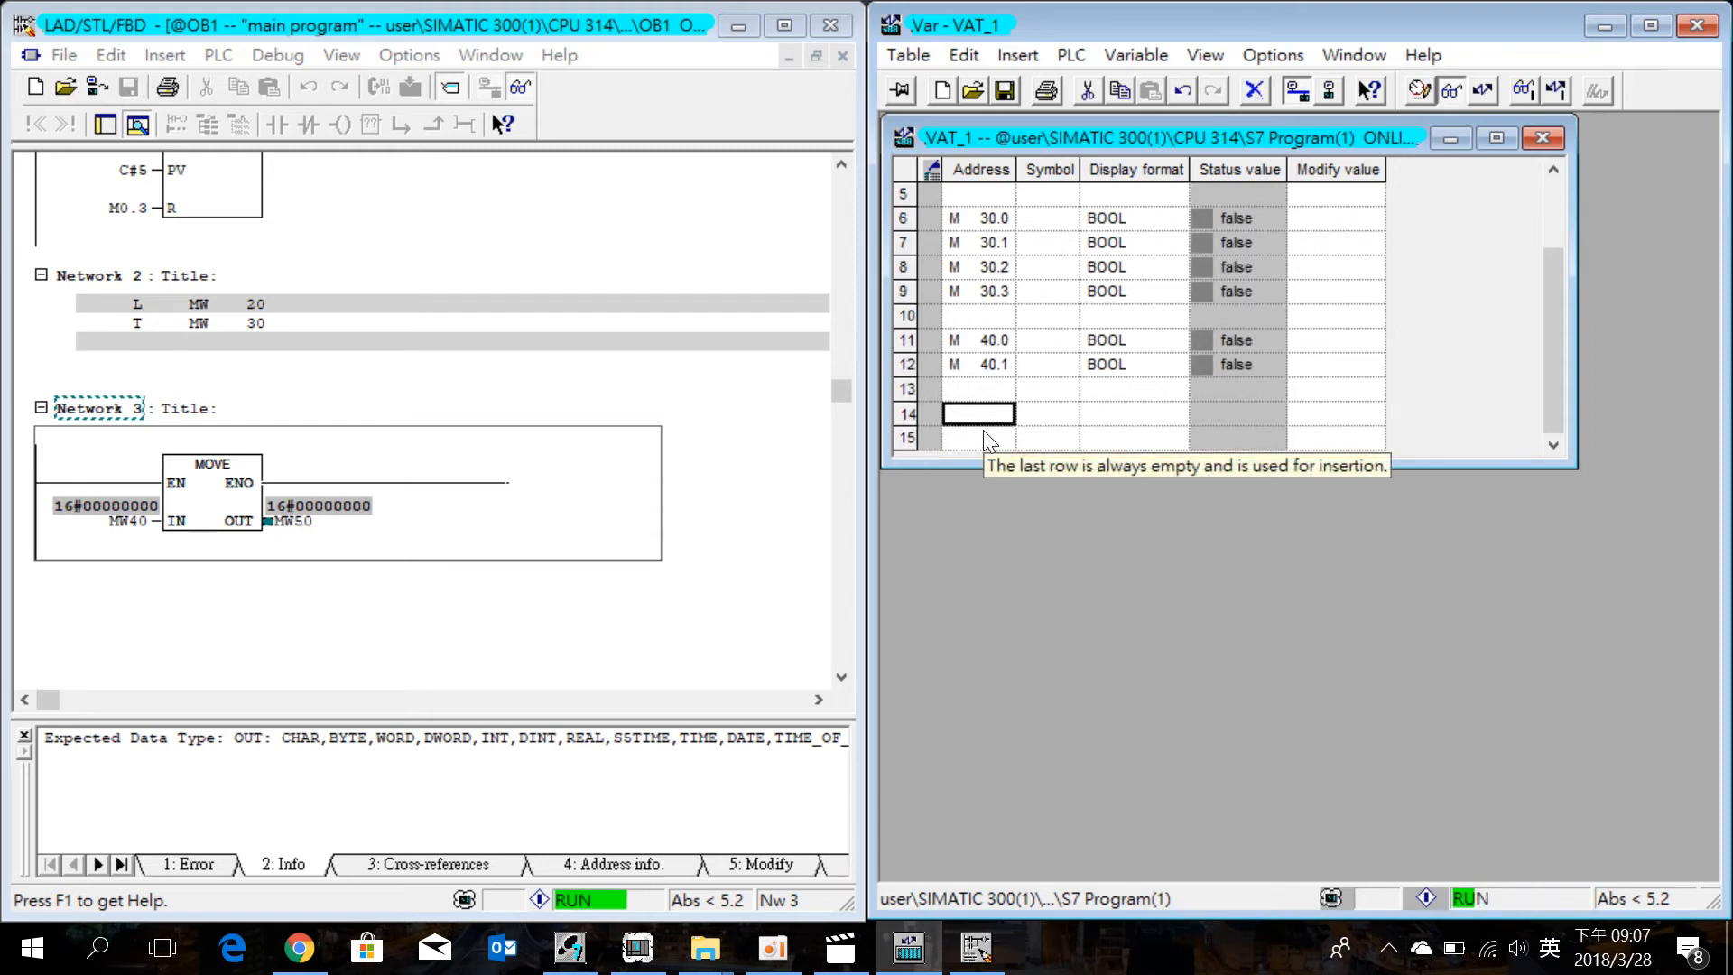
type("m5")
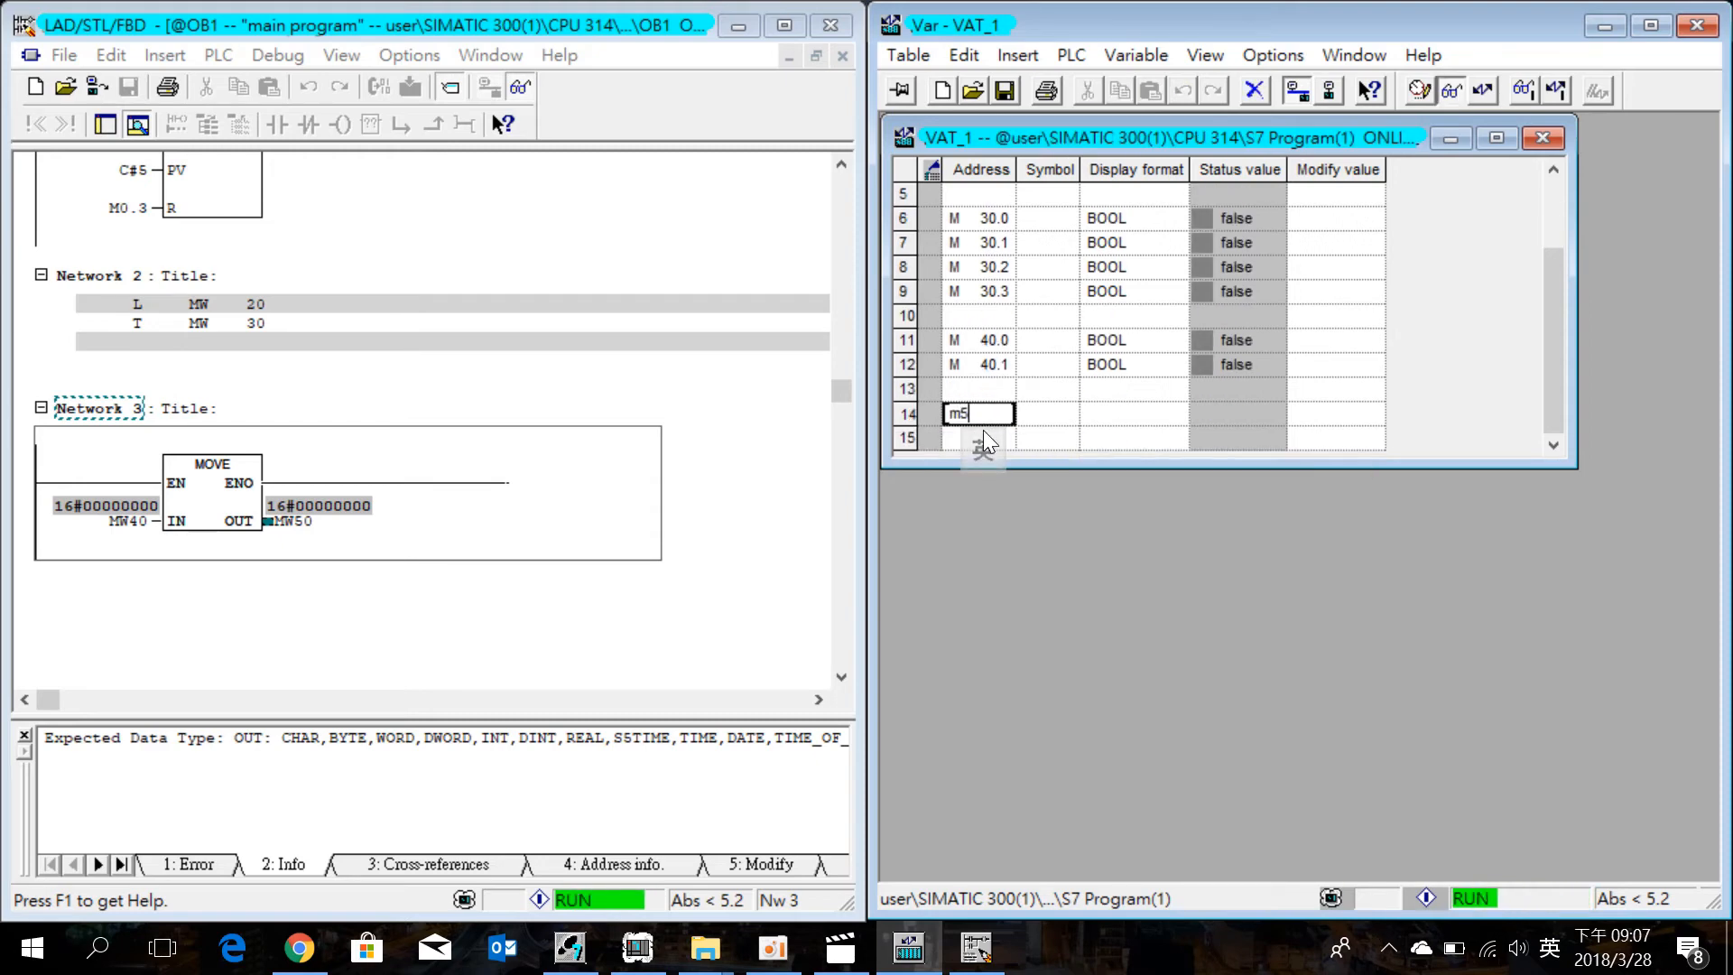
key("Return")
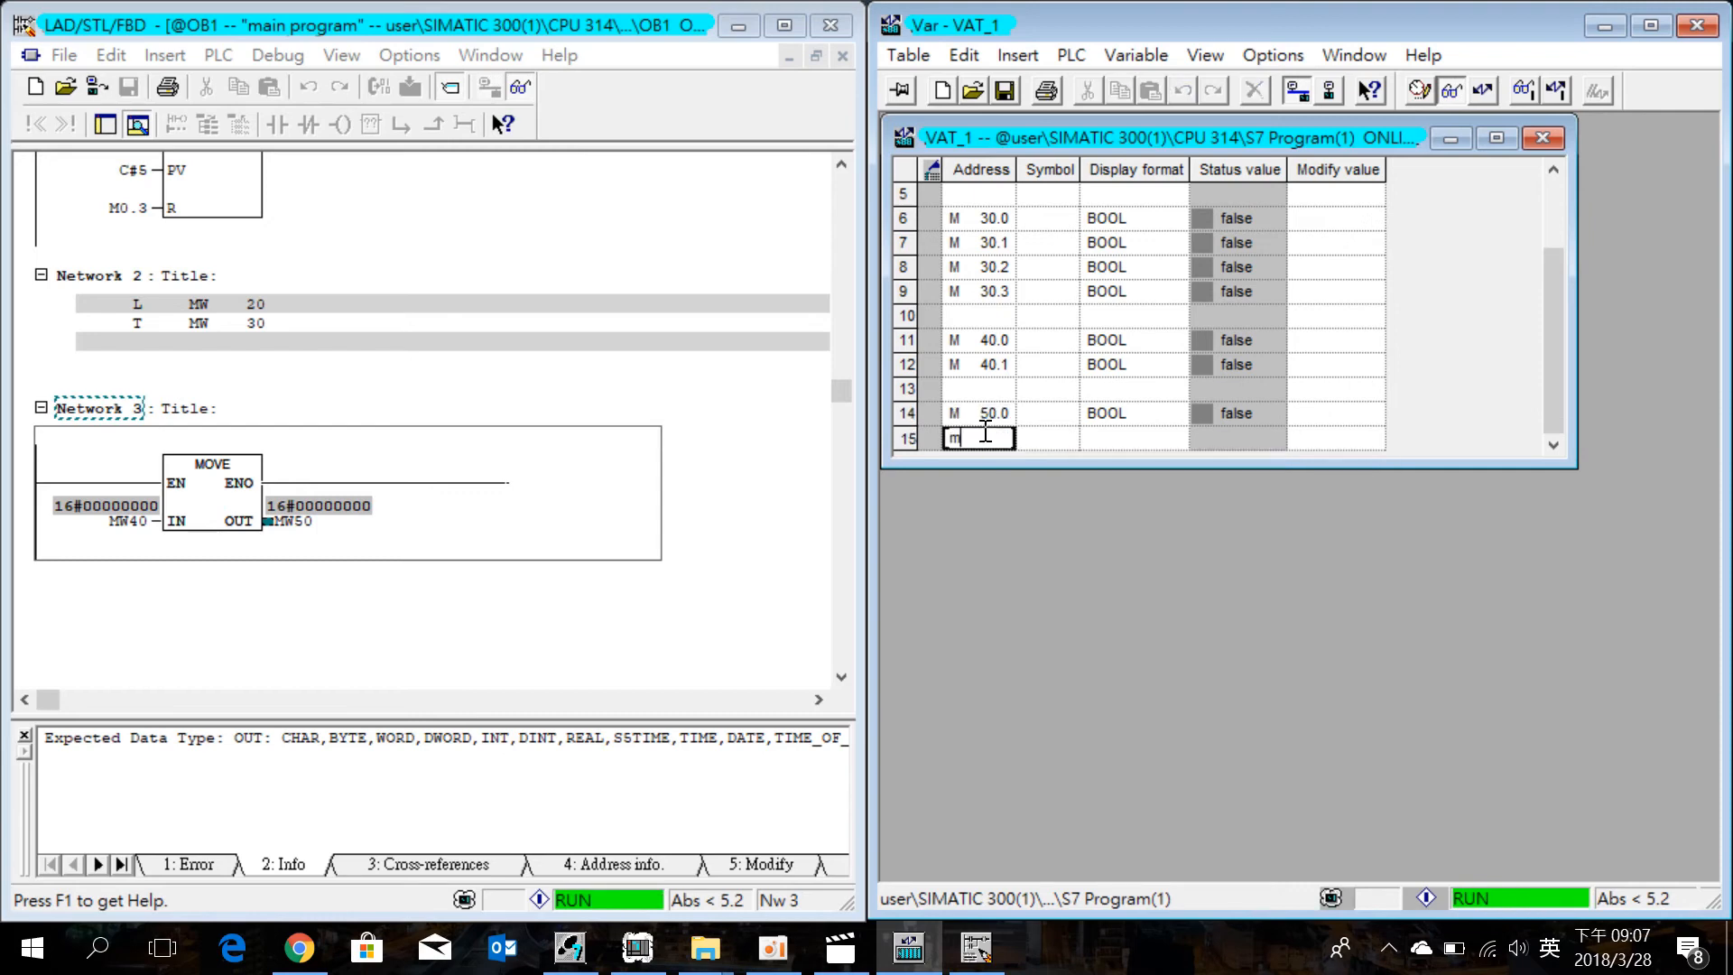
type("M 50.1")
key("Return")
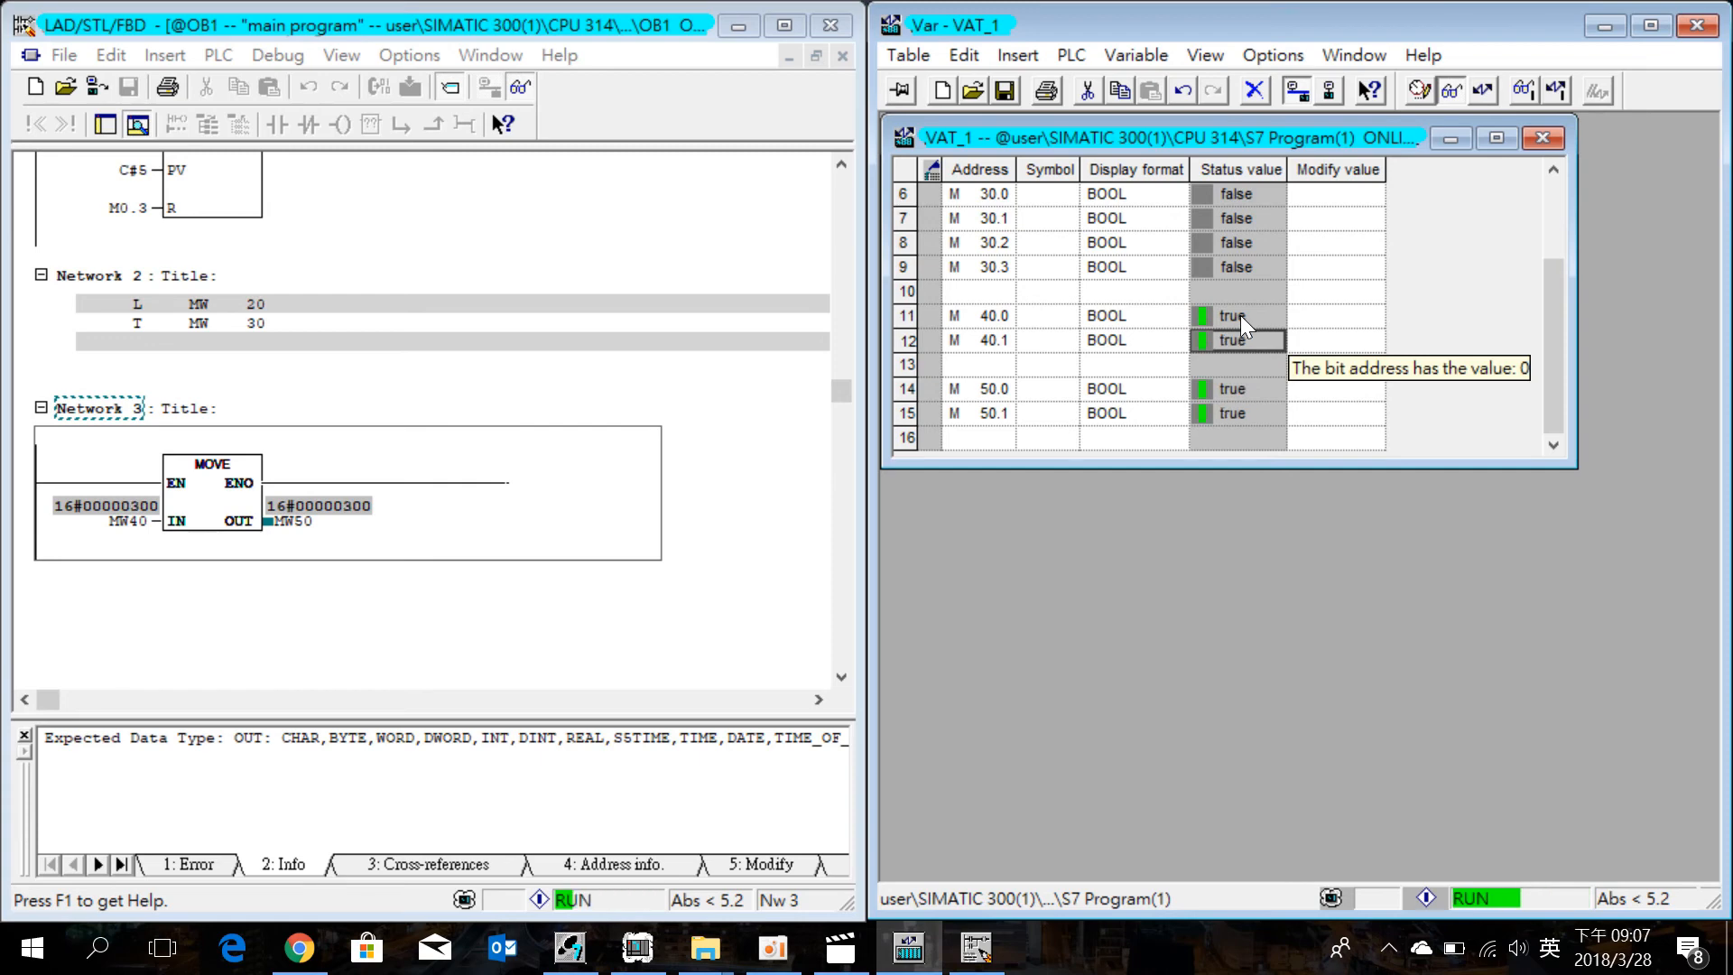
mouse_move(1237, 388)
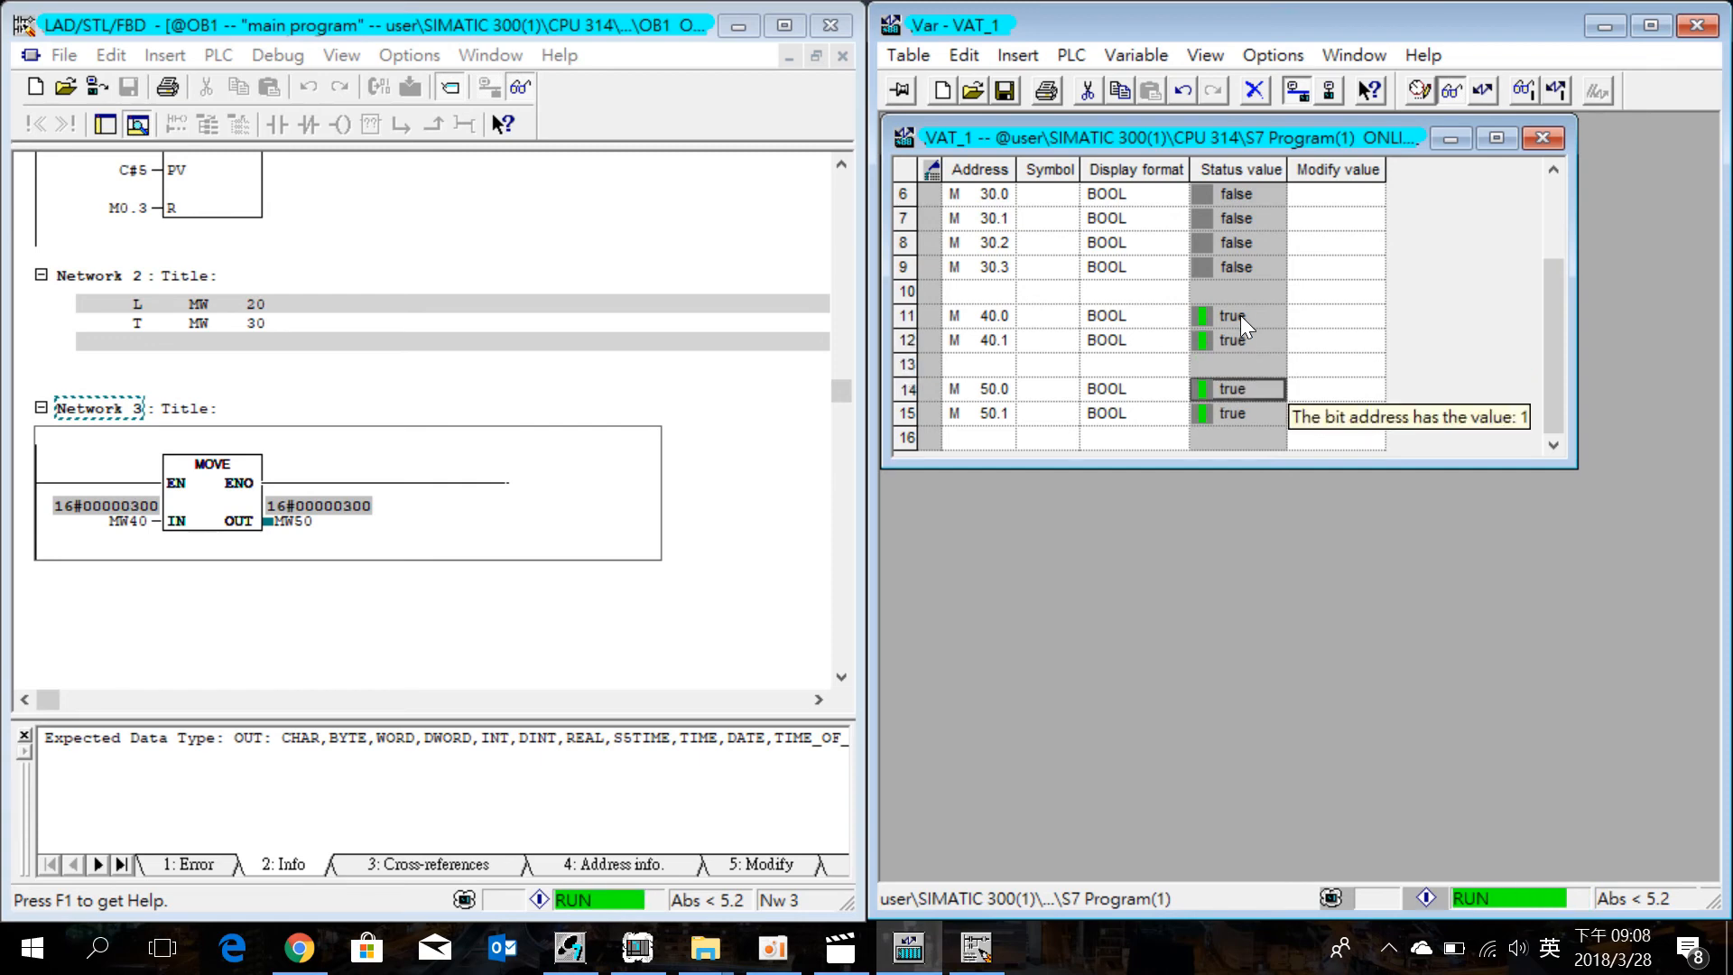
mouse_move(1237, 325)
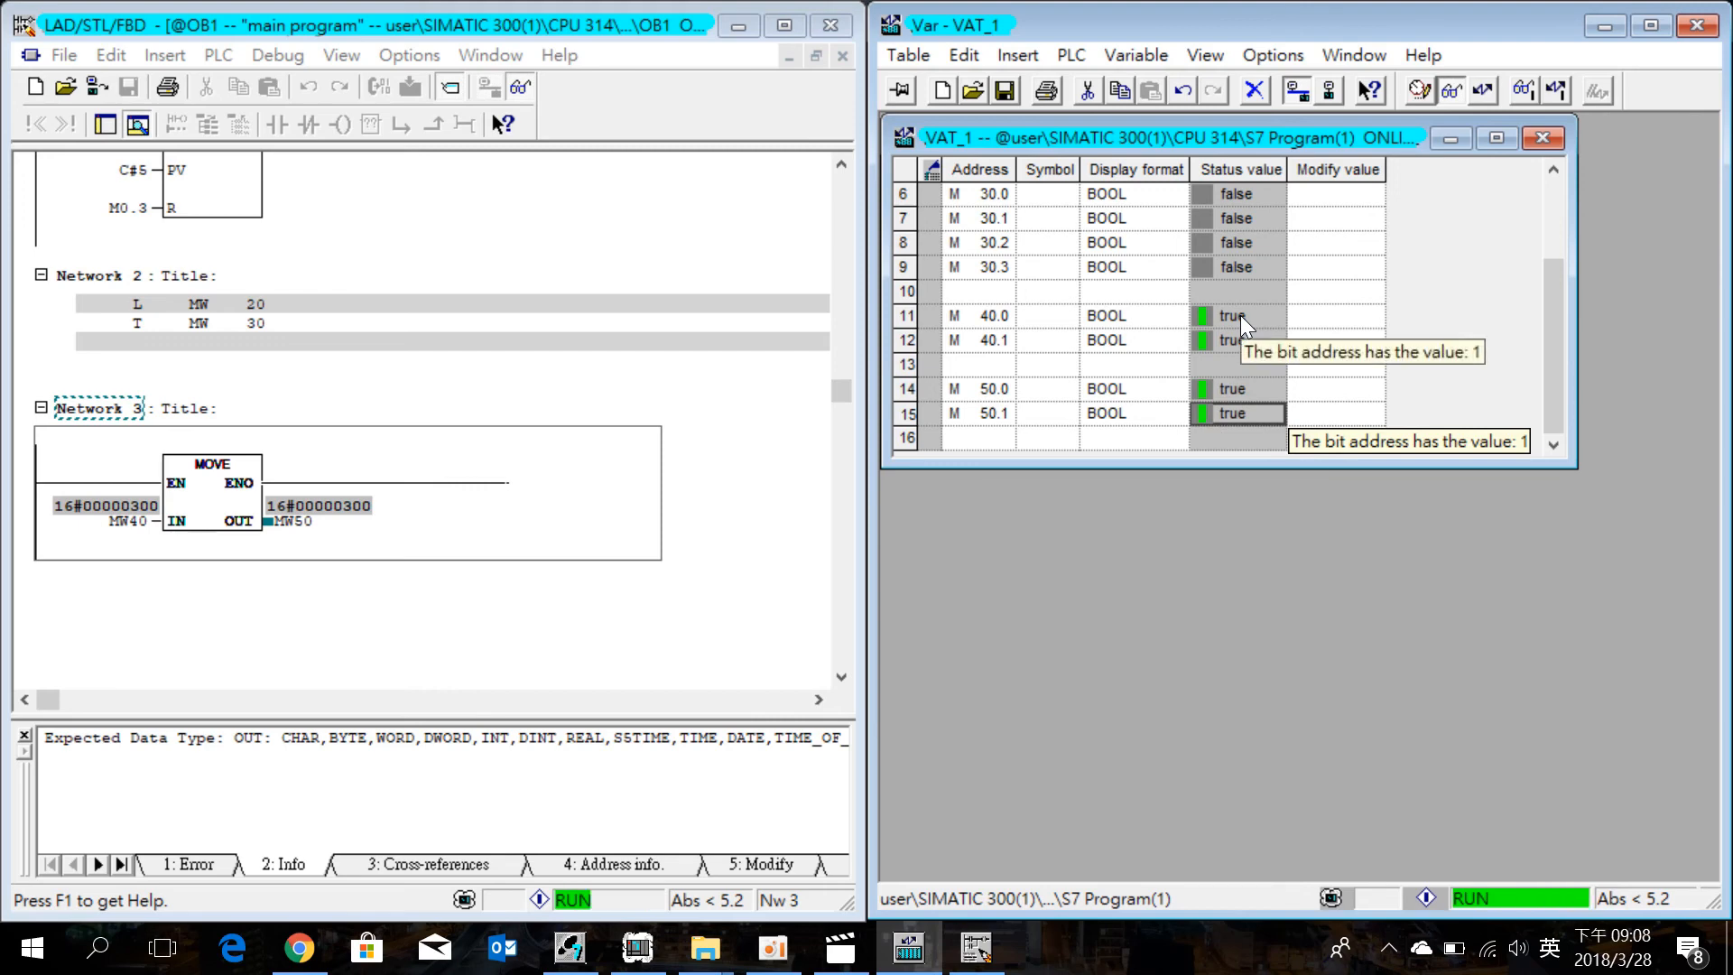
mouse_move(1114, 358)
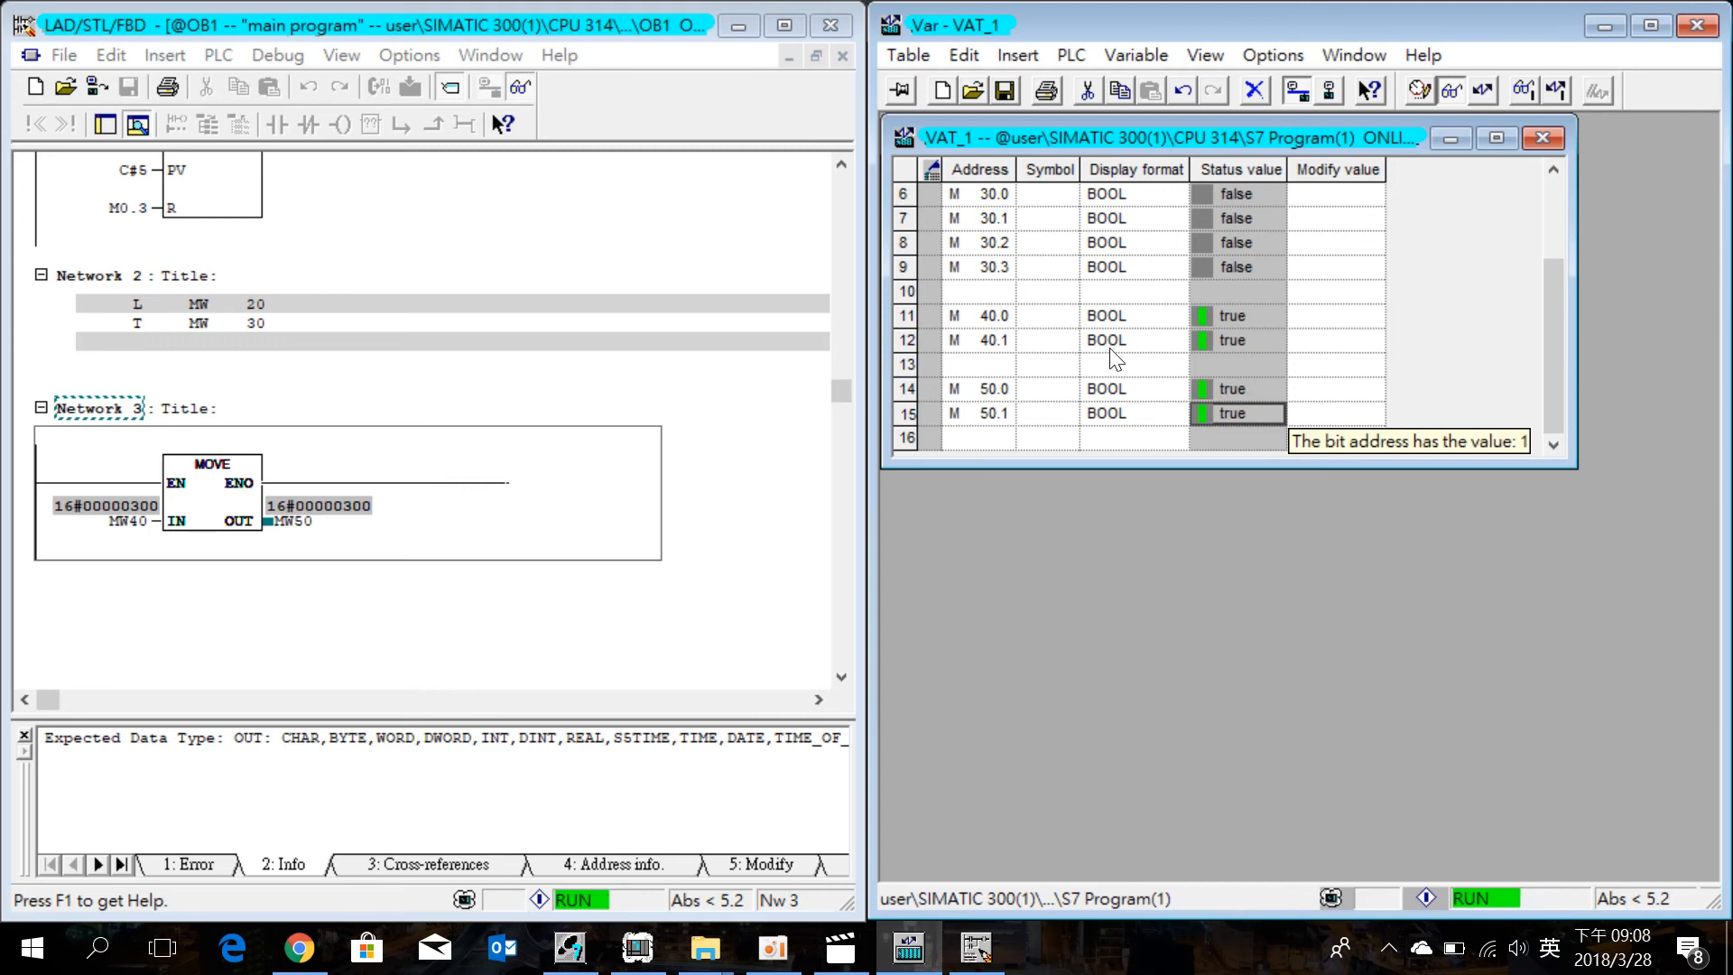
Return focus to the OB1 program editor after checking the bits read true
left_click(696, 469)
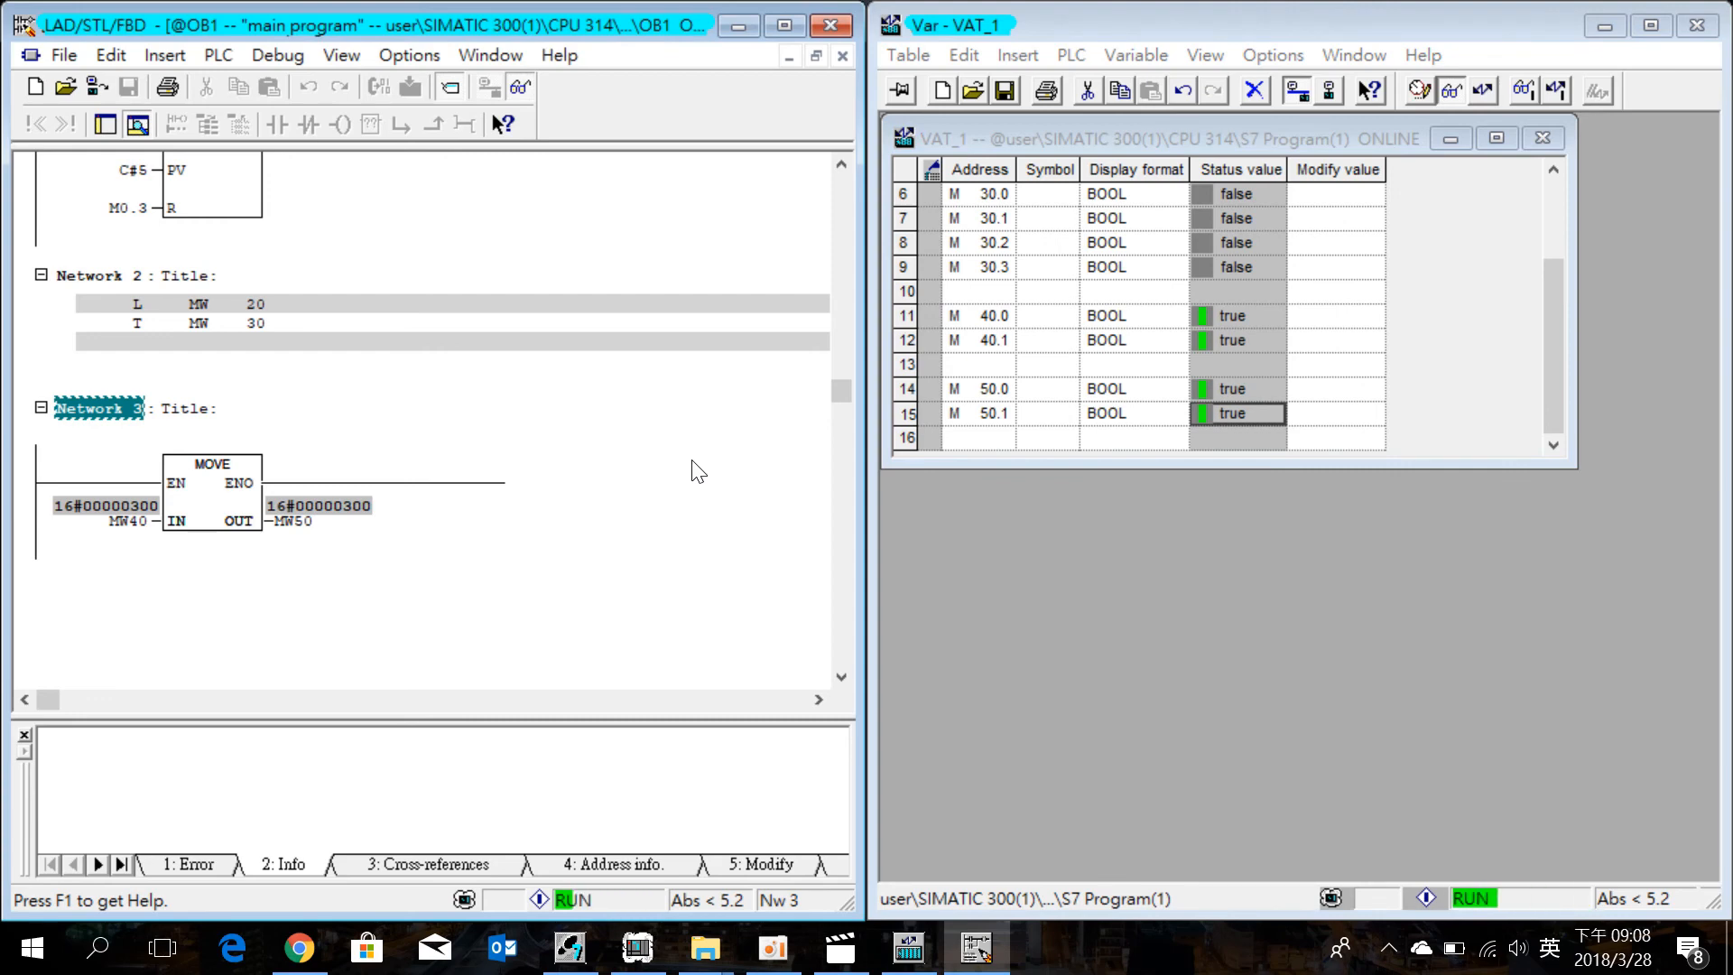
mouse_move(984, 660)
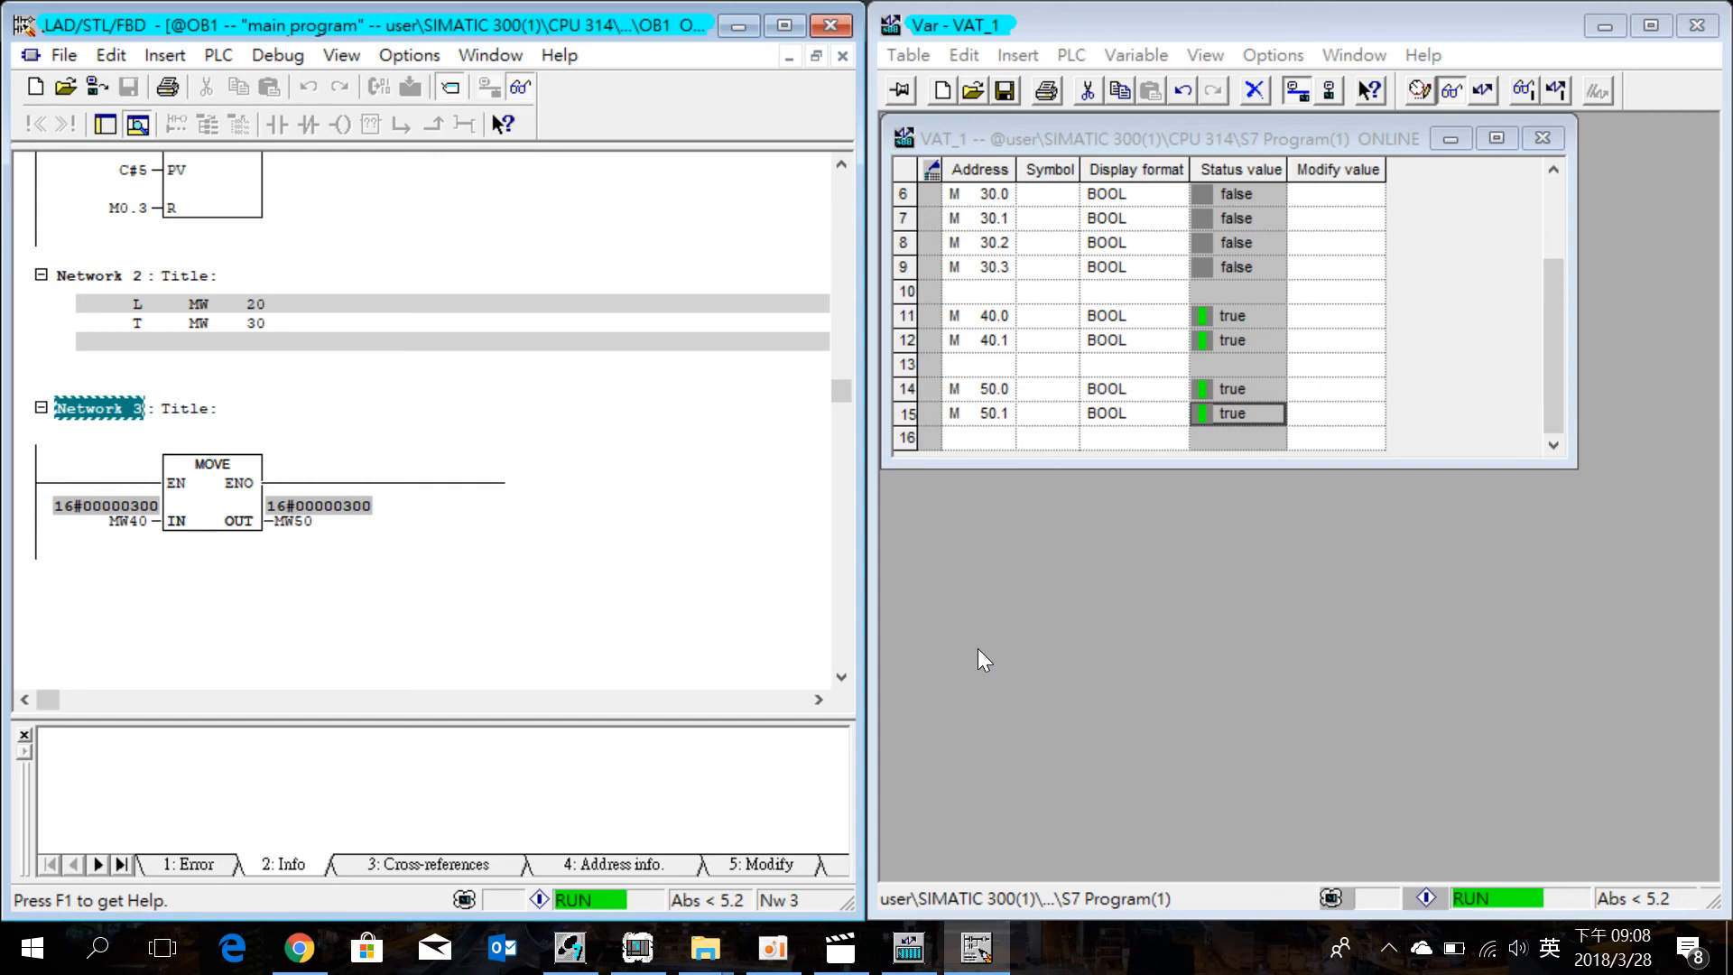